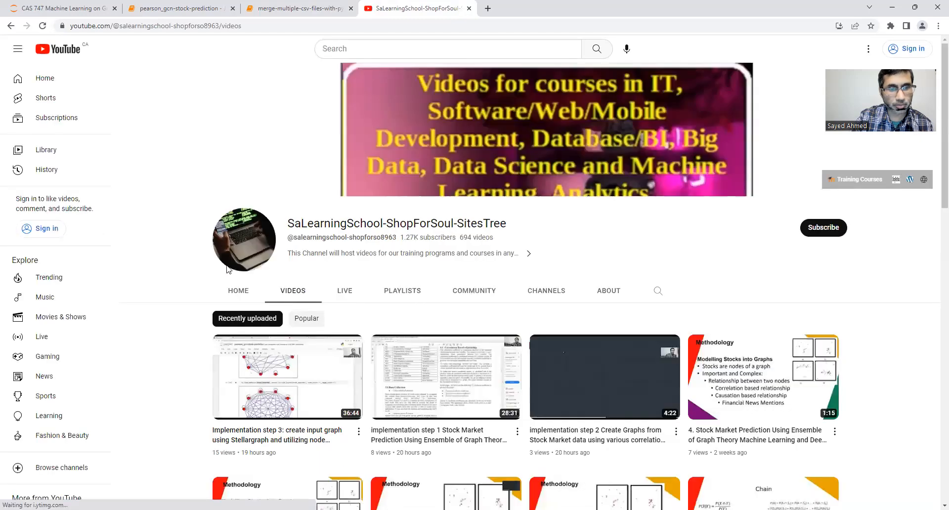
Restart the kernel in the merge-csv notebook and run the os/glob/pandas import cell
scroll("down", 3)
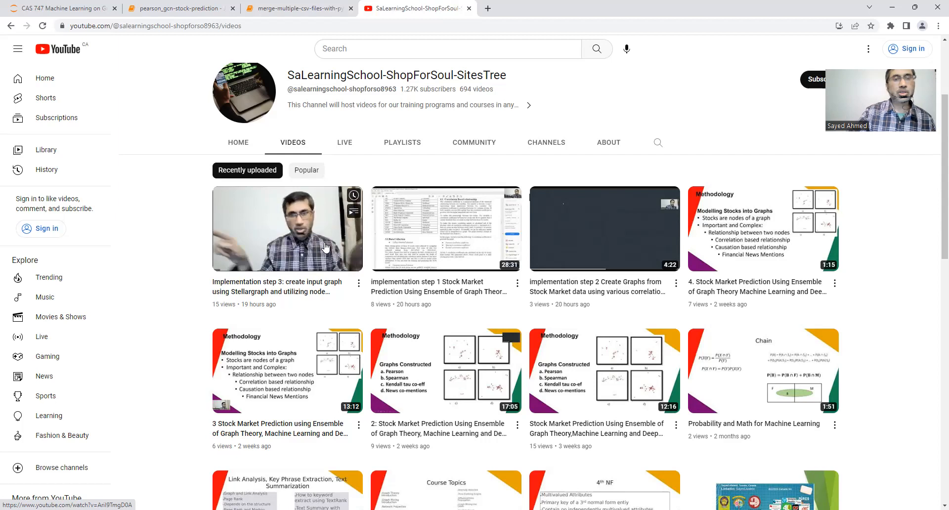
left_click(300, 9)
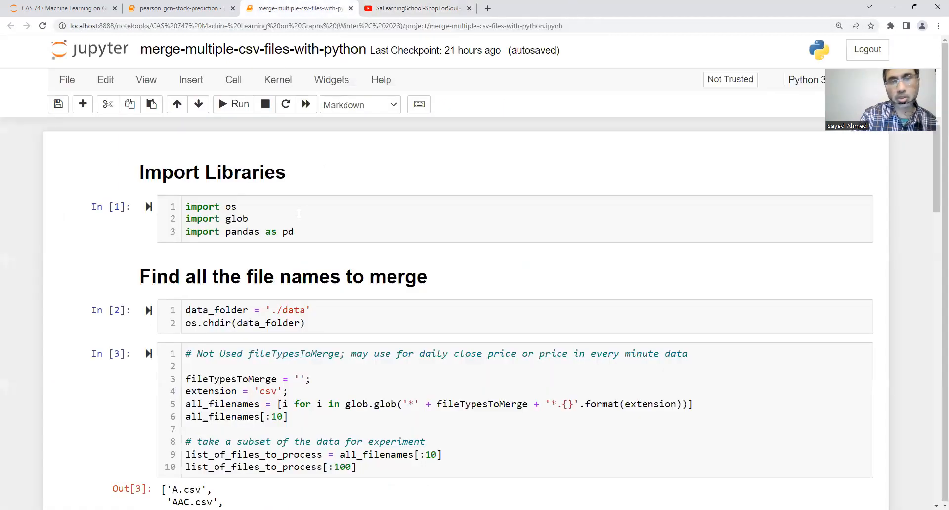
left_click(312, 217)
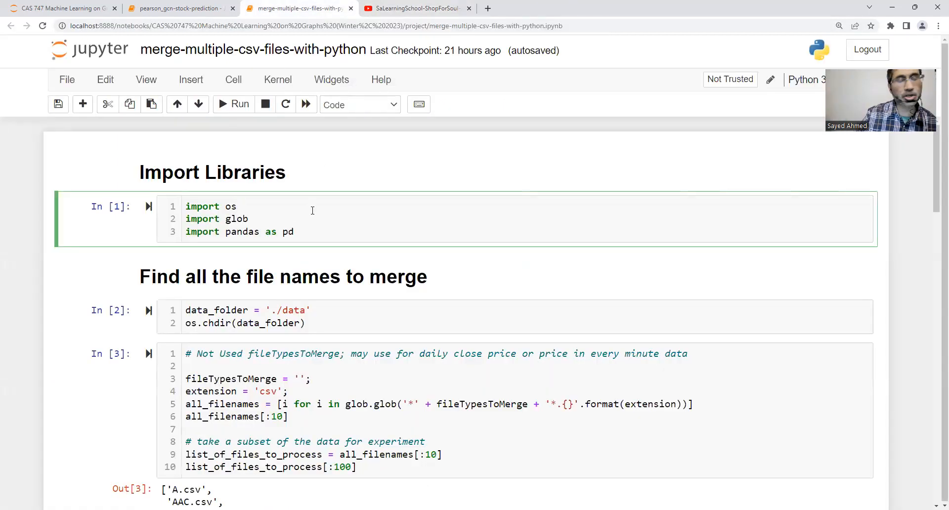
left_click(237, 206)
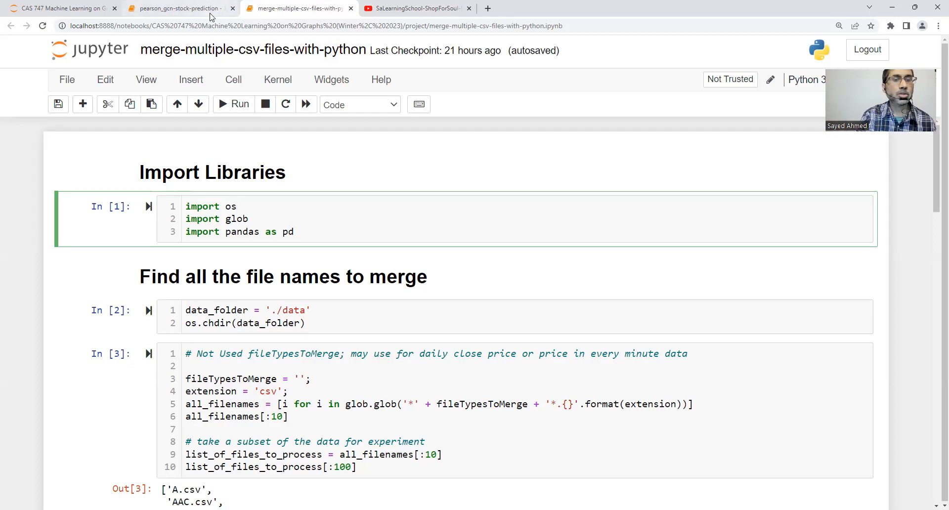
mouse_move(193, 5)
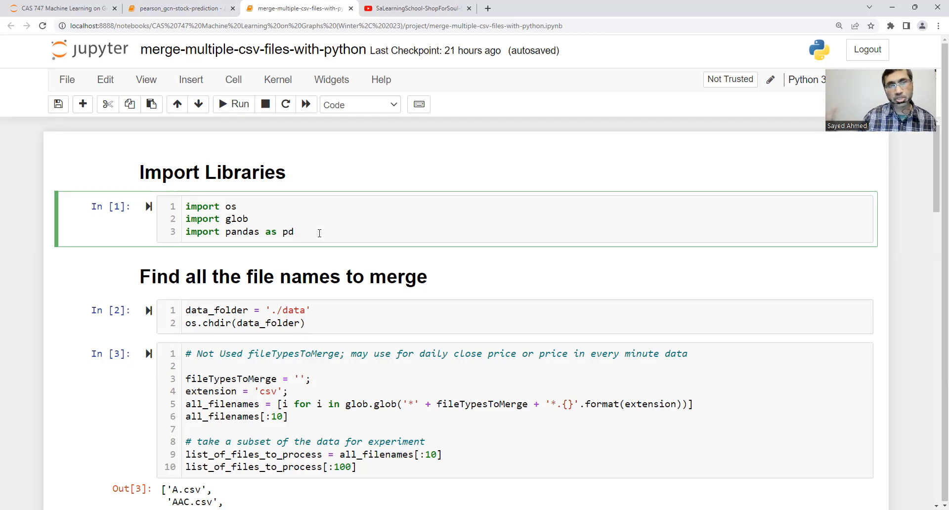
left_click(319, 232)
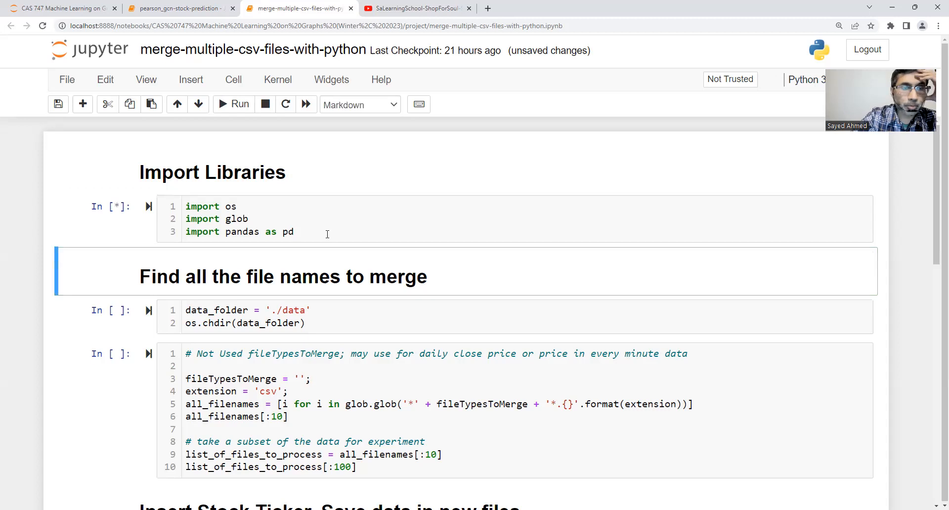
Run the data-folder and glob cells listing ten CSVs, then check len() of the list is 10
left_click(233, 104)
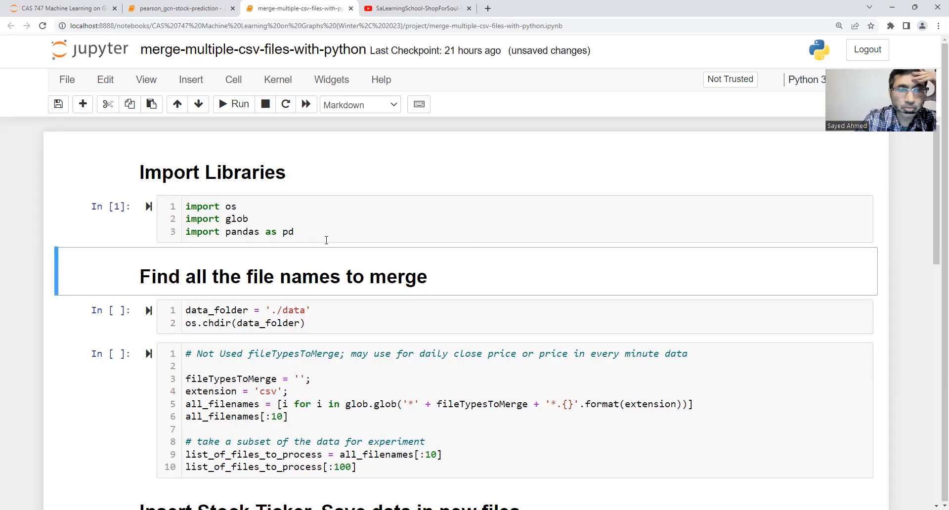
scroll("down", 3)
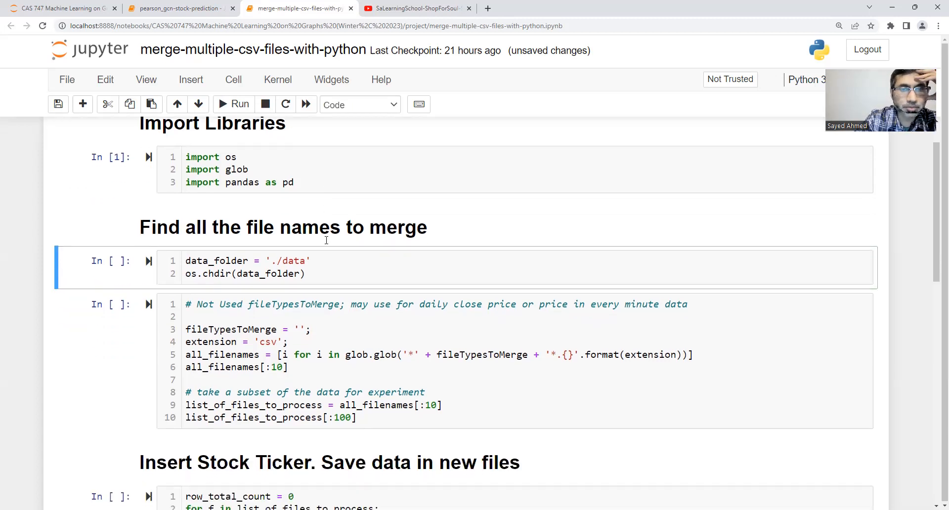
key("Shift+Enter")
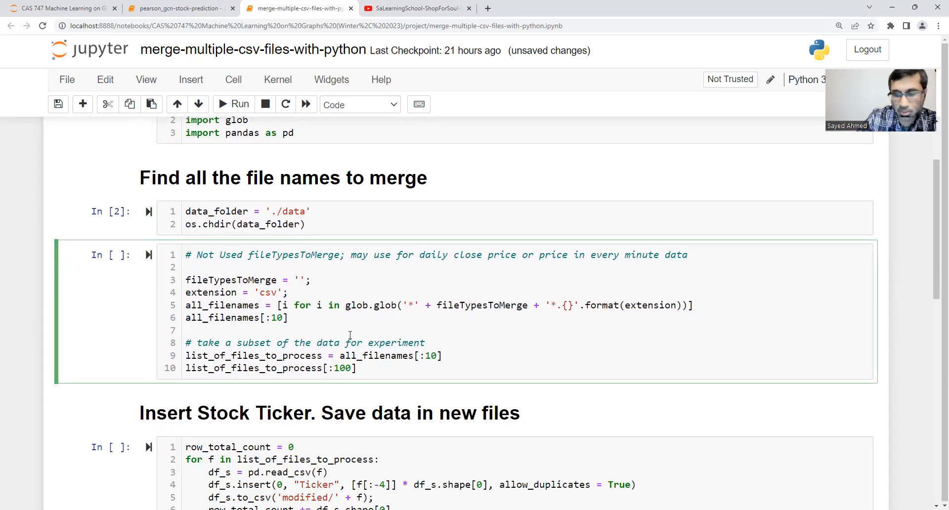
key("Shift+Enter")
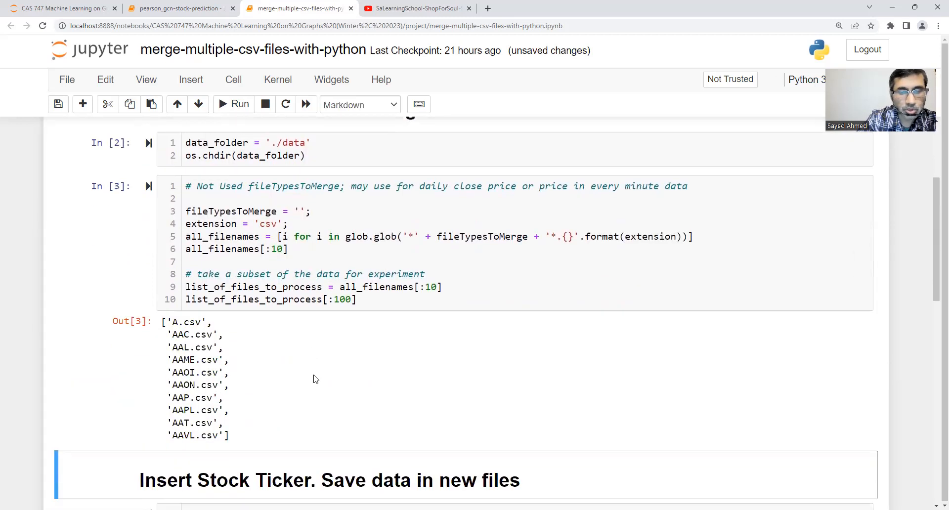
scroll("down", 3)
type("list_of_files_to_process.shape")
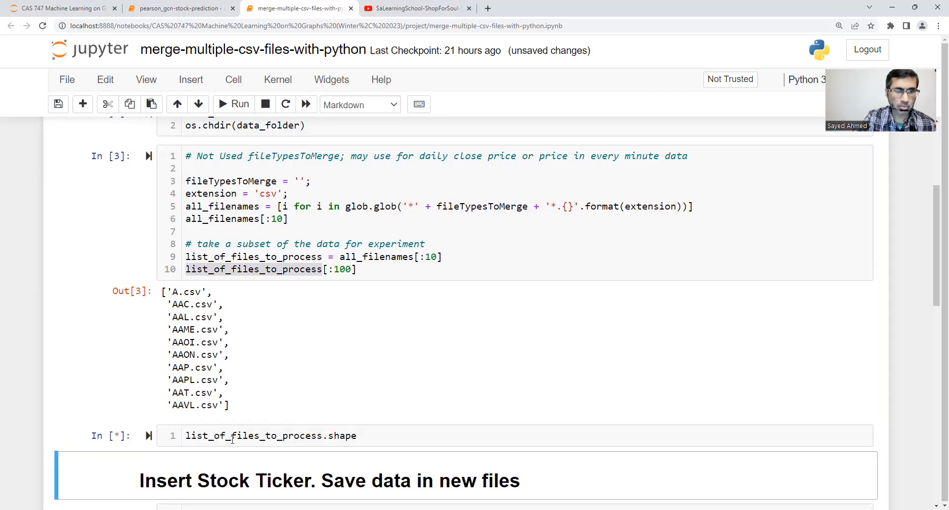
left_click(233, 104)
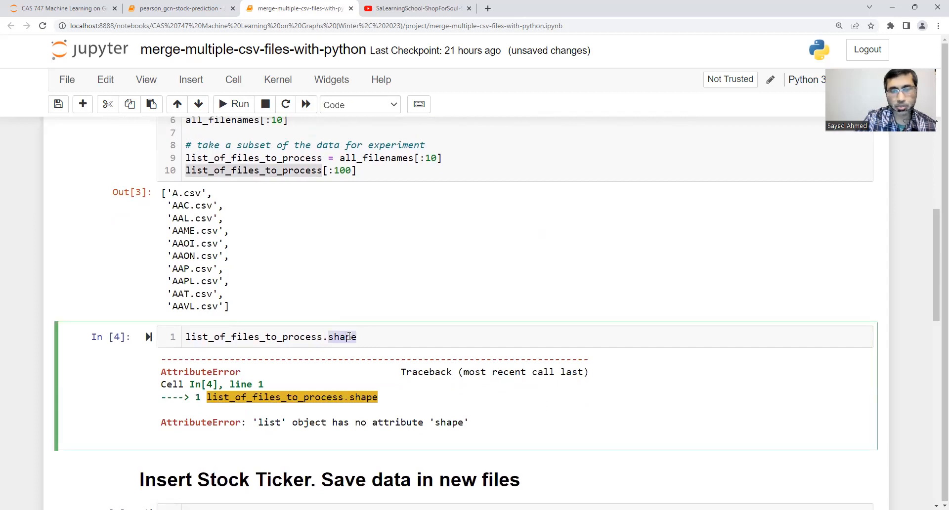
key("Backspace")
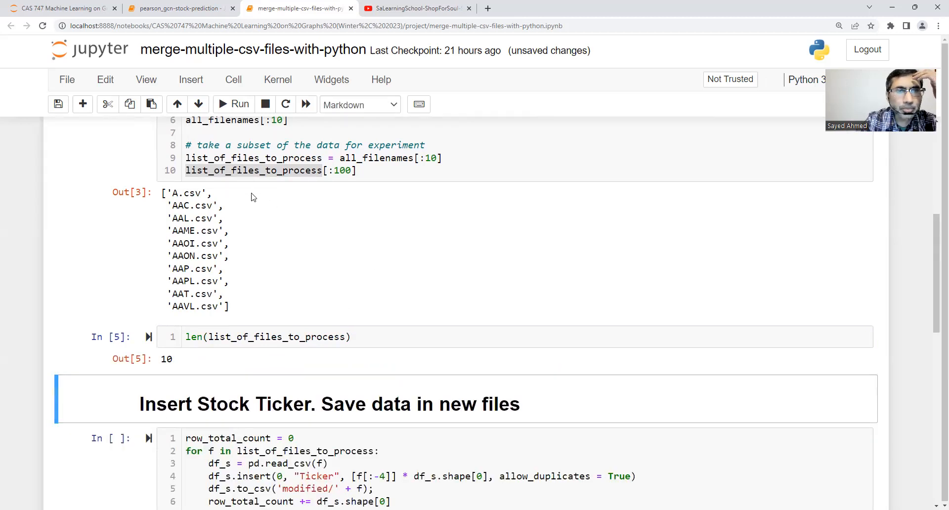
mouse_move(333, 337)
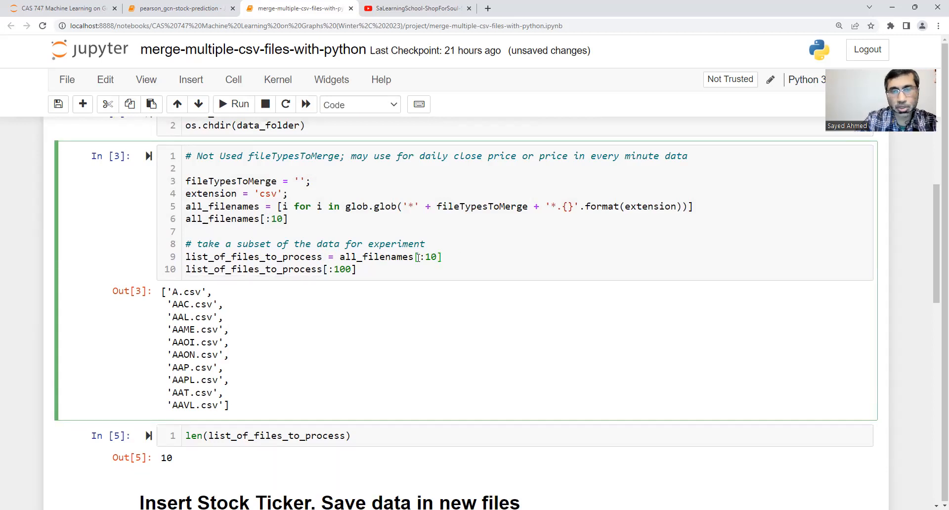
Comment out the [:10] slice so all 2825 files are processed and start the ticker loop
double_click(222, 219)
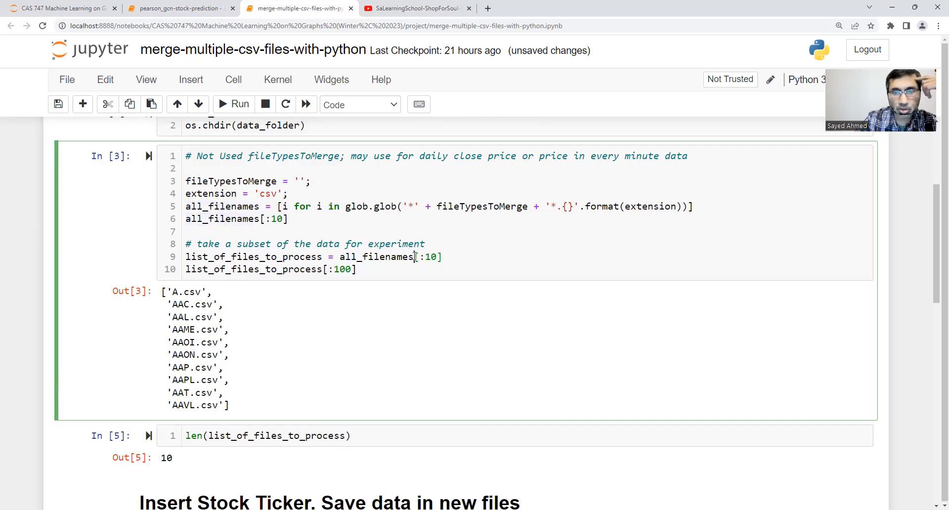
type("#")
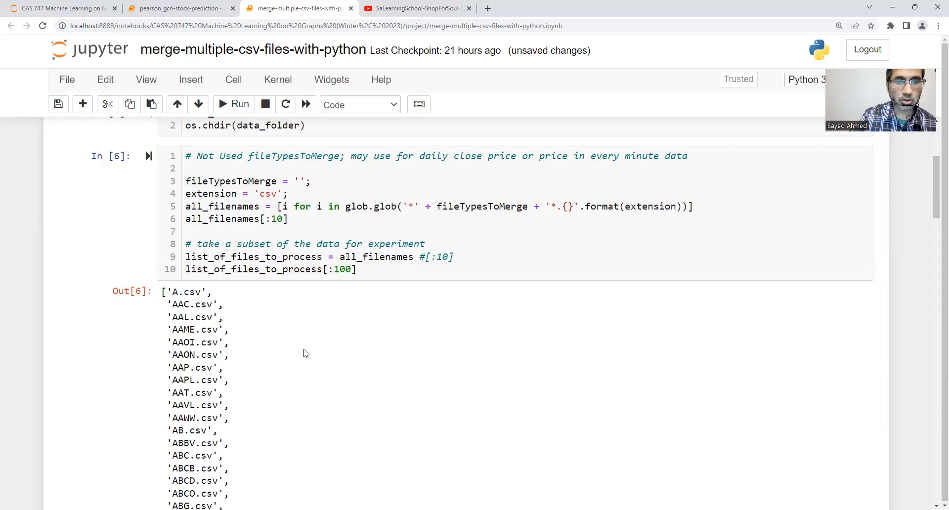
scroll("down", 3)
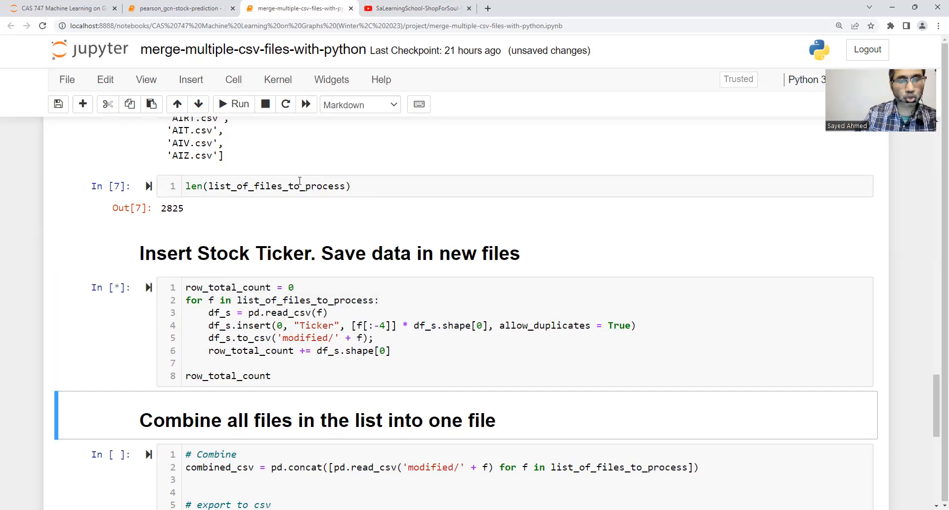
mouse_move(12, 260)
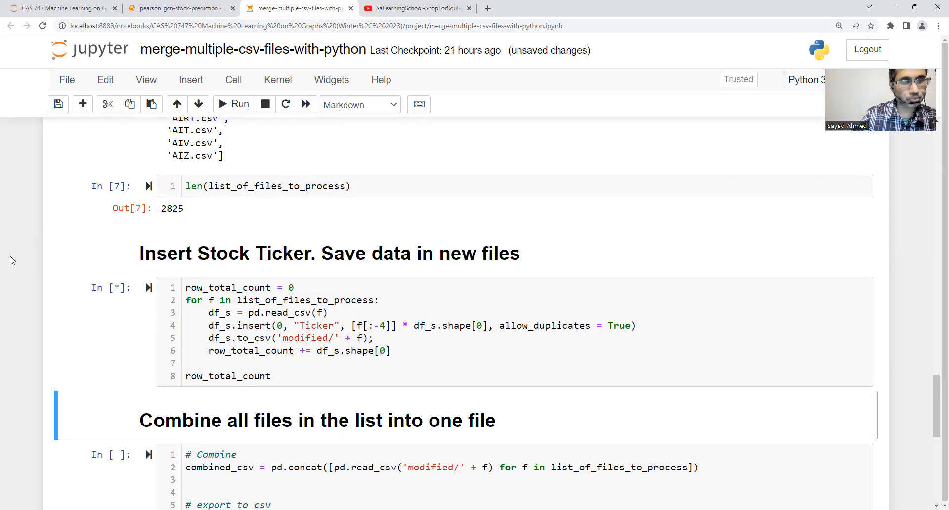
scroll("down", 3)
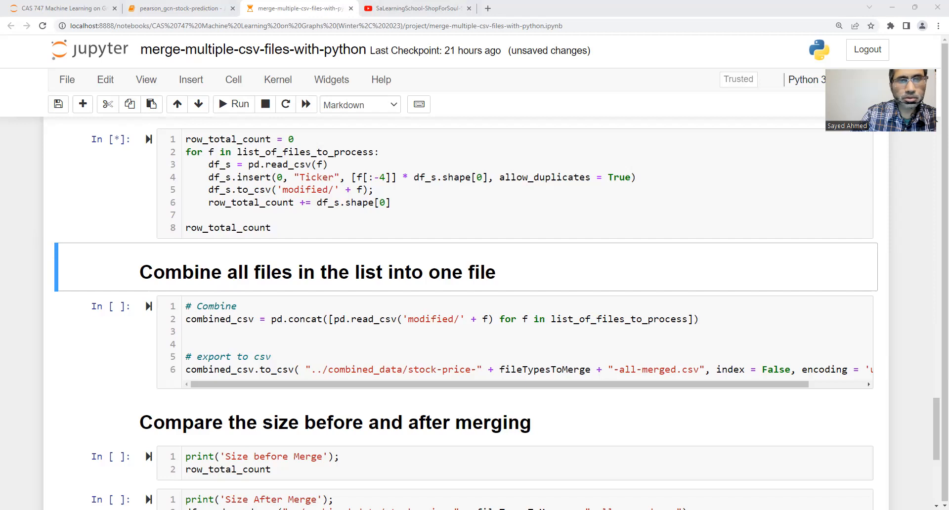
mouse_move(502, 303)
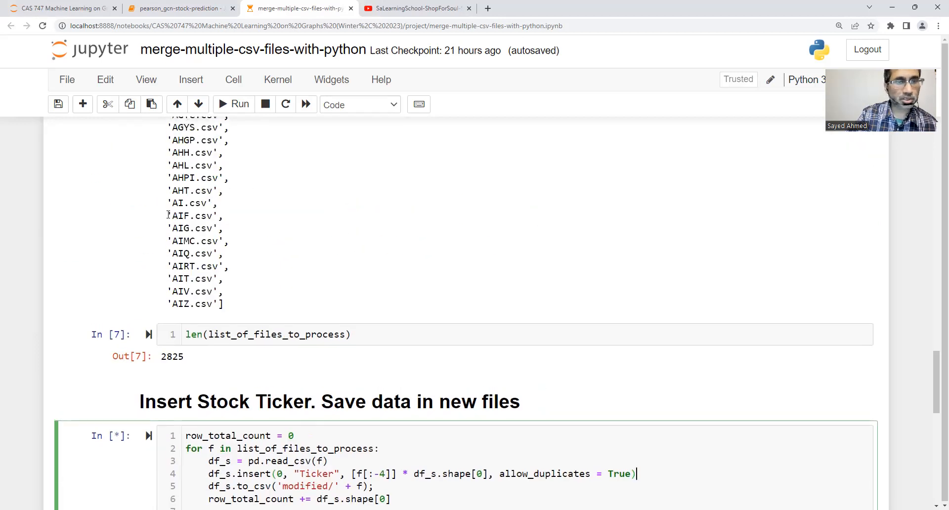
double_click(191, 216)
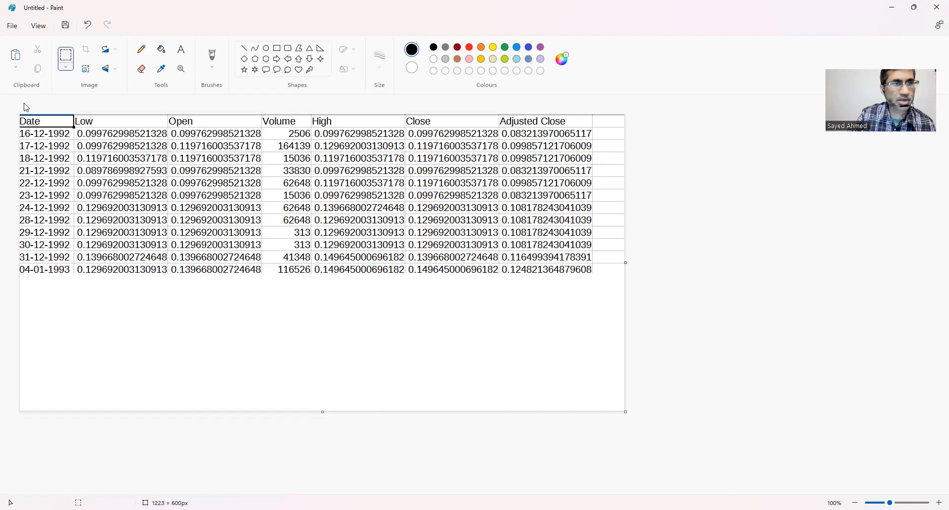
mouse_move(57, 150)
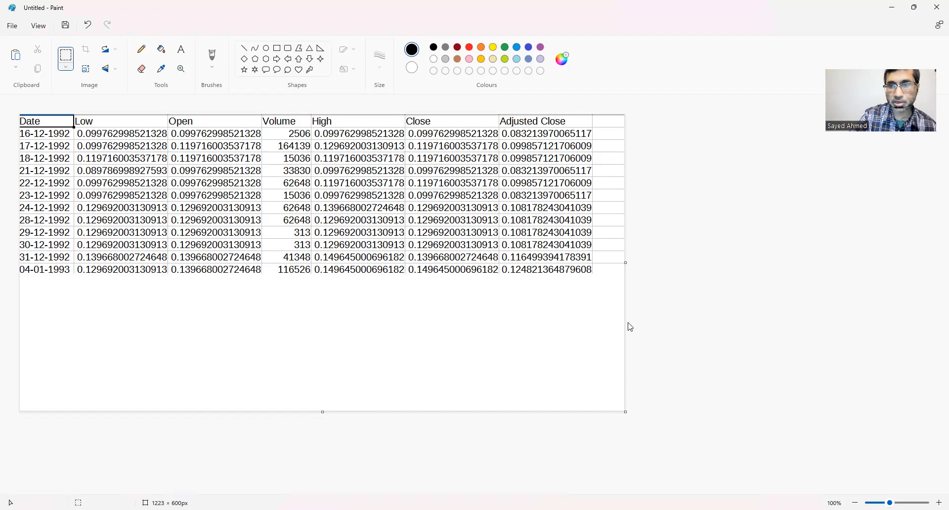
left_click_drag(626, 413, 679, 466)
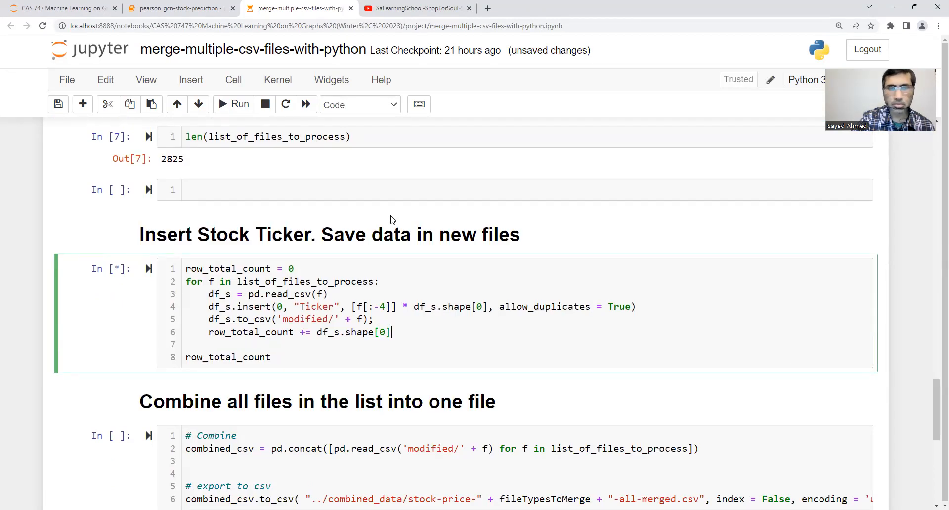
Add print(f) inside the ticker loop and rerun it, hitting a ParserError
scroll("down", 3)
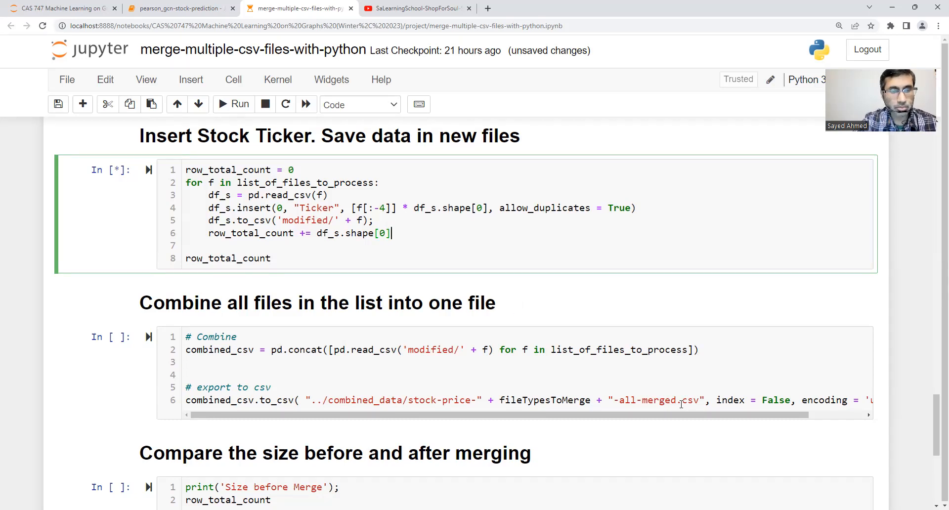
mouse_move(430, 354)
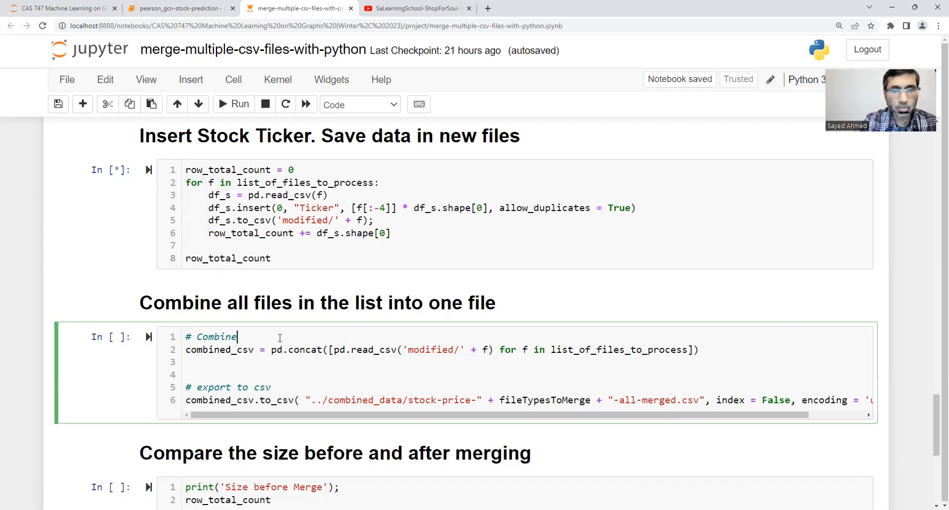
scroll("down", 3)
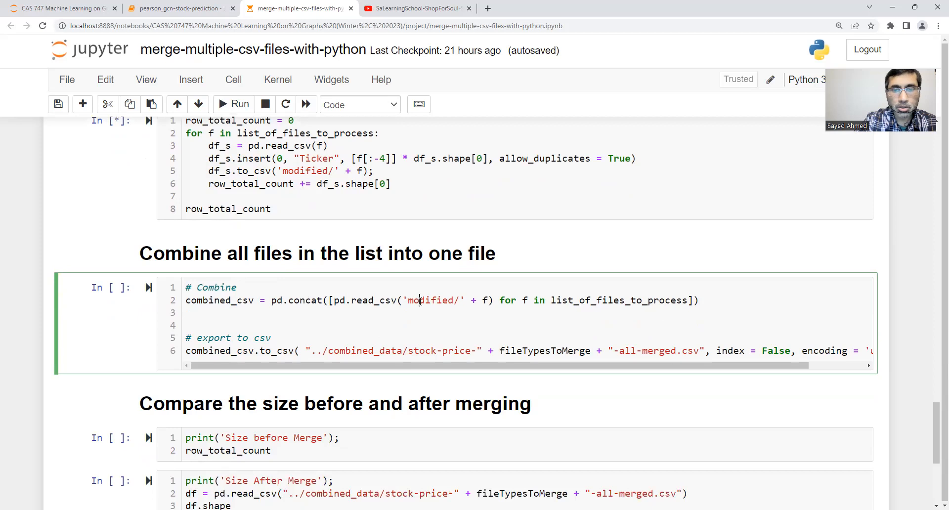
double_click(429, 301)
type("print(f);")
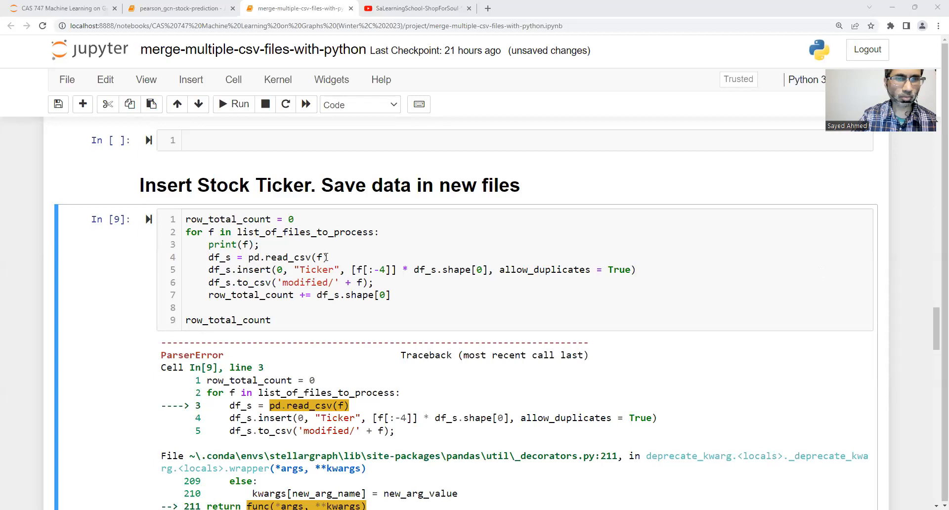
Rerun the ticker loop so it prints file names from A.csv through ACAD.csv
scroll("down", 3)
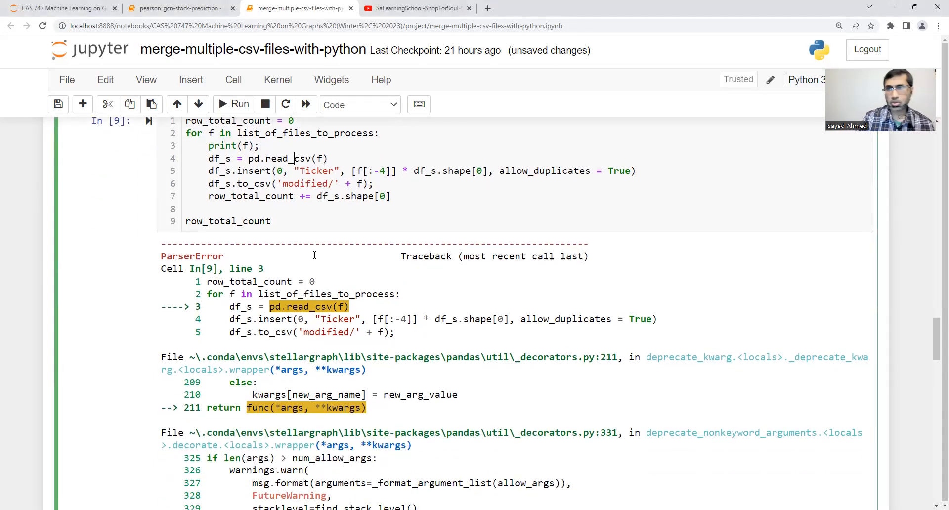
mouse_move(337, 348)
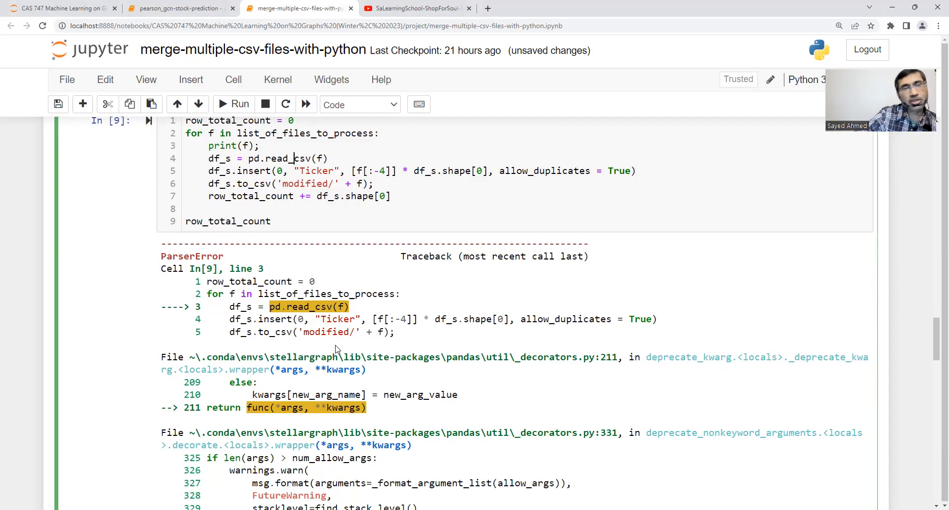
mouse_move(100, 202)
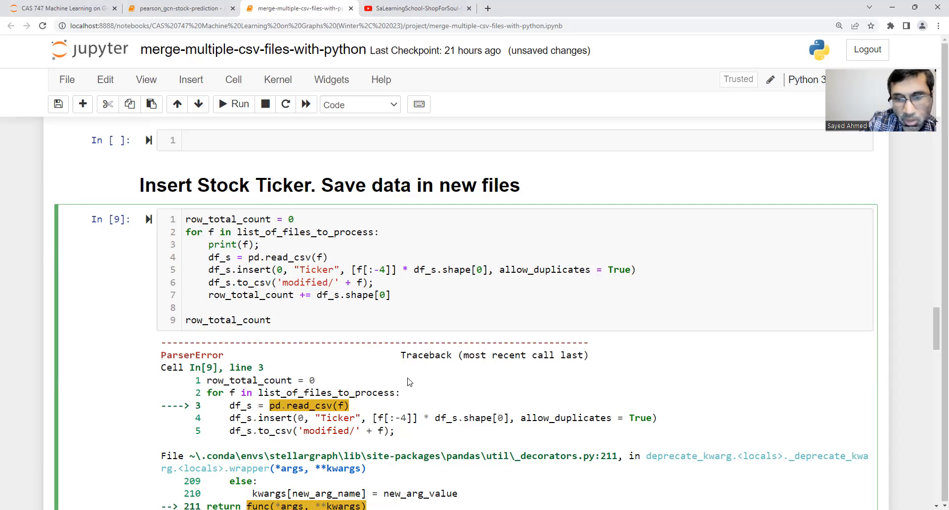
scroll("down", 3)
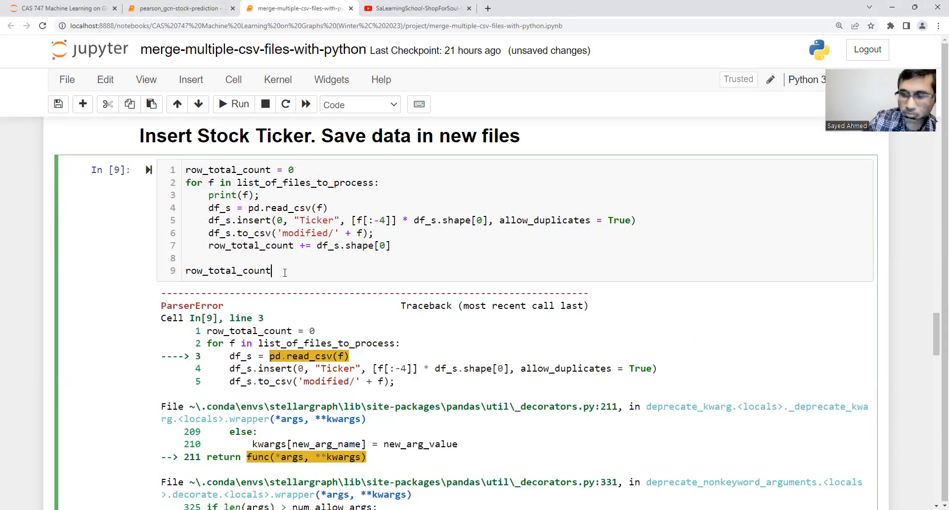
left_click(233, 104)
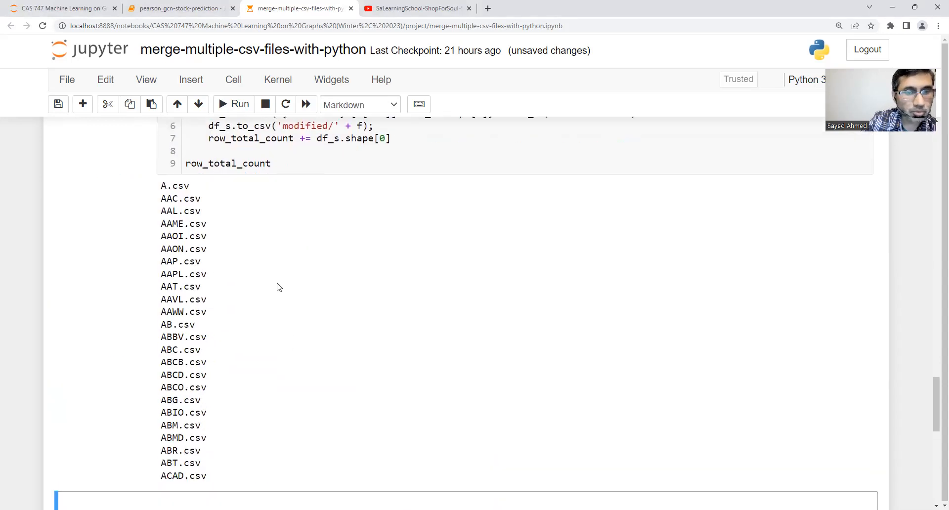
Scroll through the printed names to the ParserError right after LRCX.csv
scroll("down", 3)
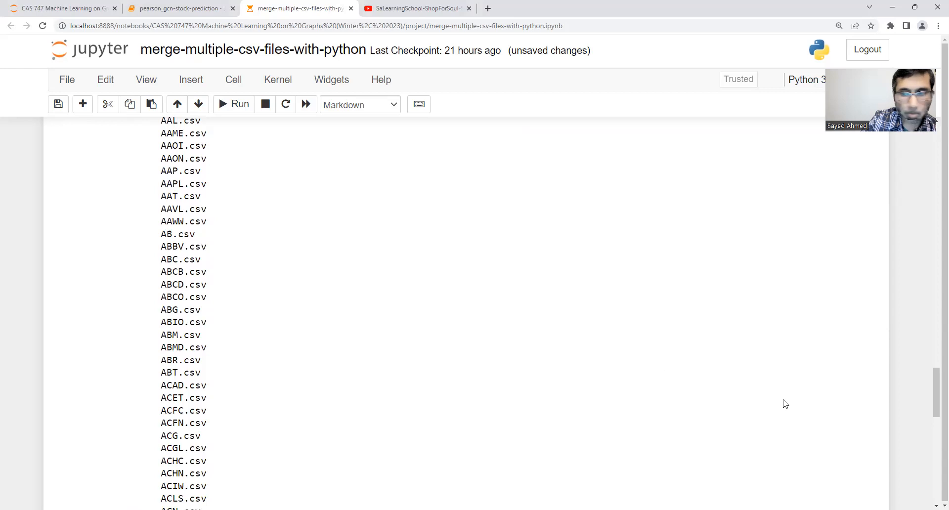
scroll("down", 3)
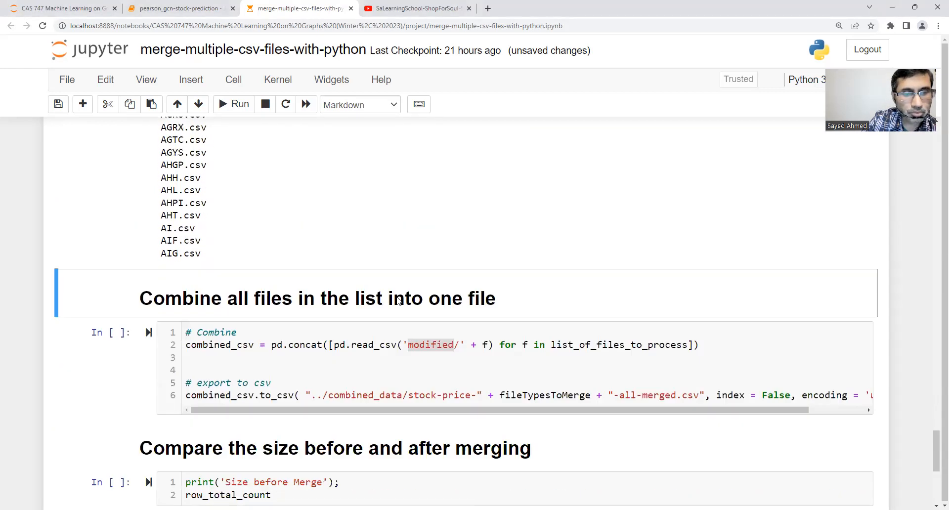
scroll("down", 3)
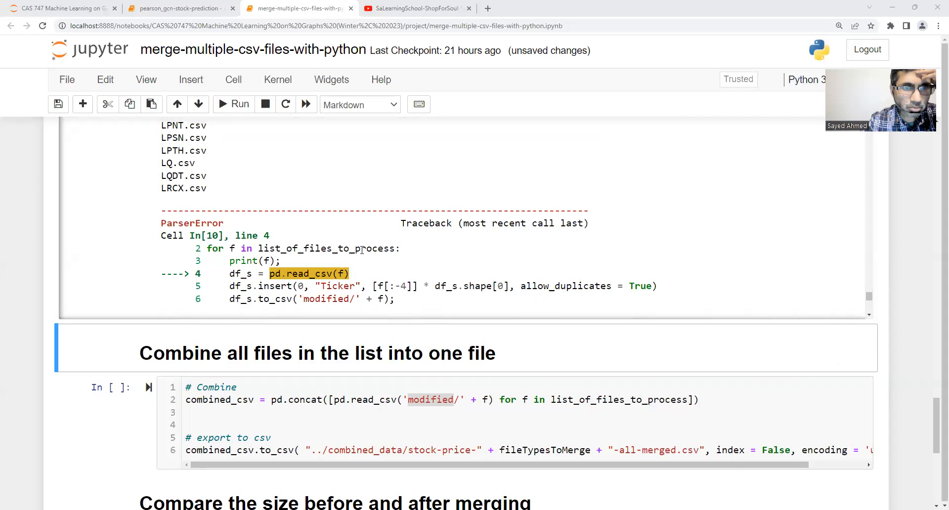
Copy the failing file name LRCX.csv from the loop output
scroll("down", 3)
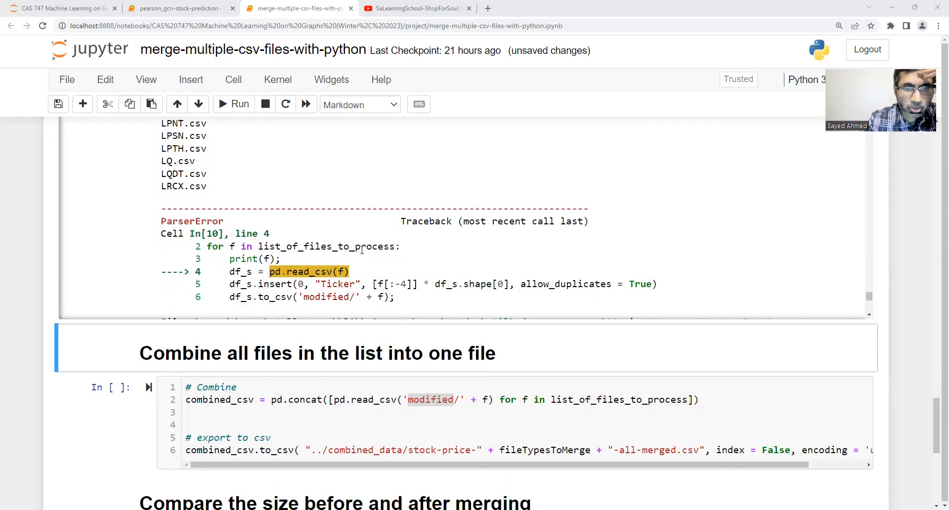
mouse_move(169, 187)
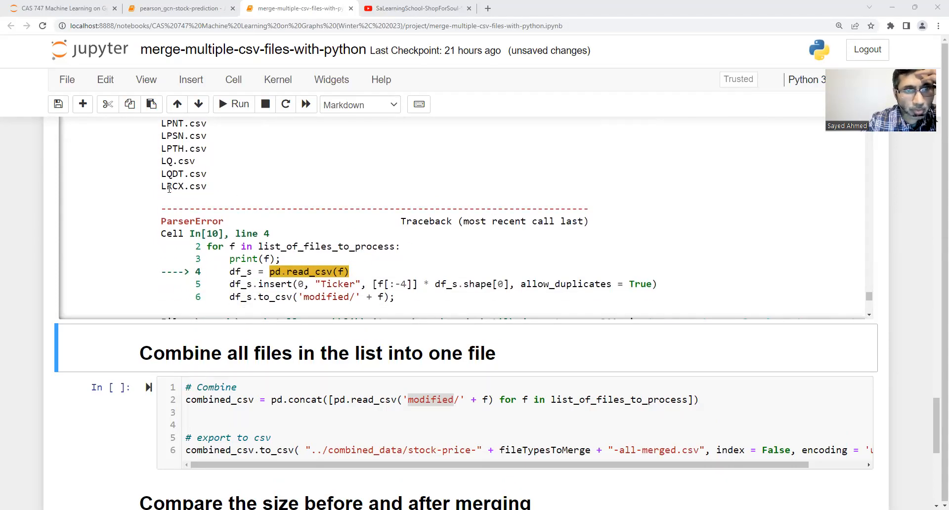
right_click(183, 186)
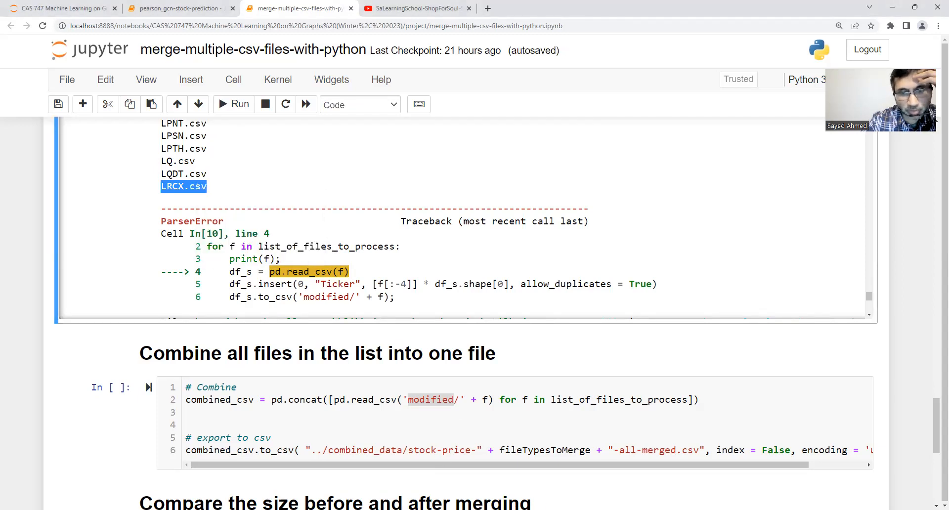
mouse_move(397, 482)
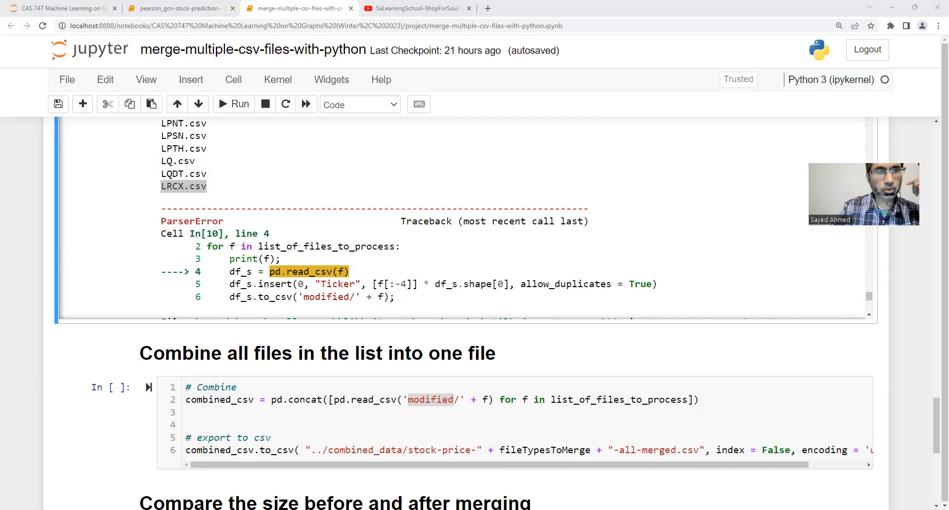
Highlight the traceback message 'expected 7 fields in line 4926, saw 9'
scroll("down", 3)
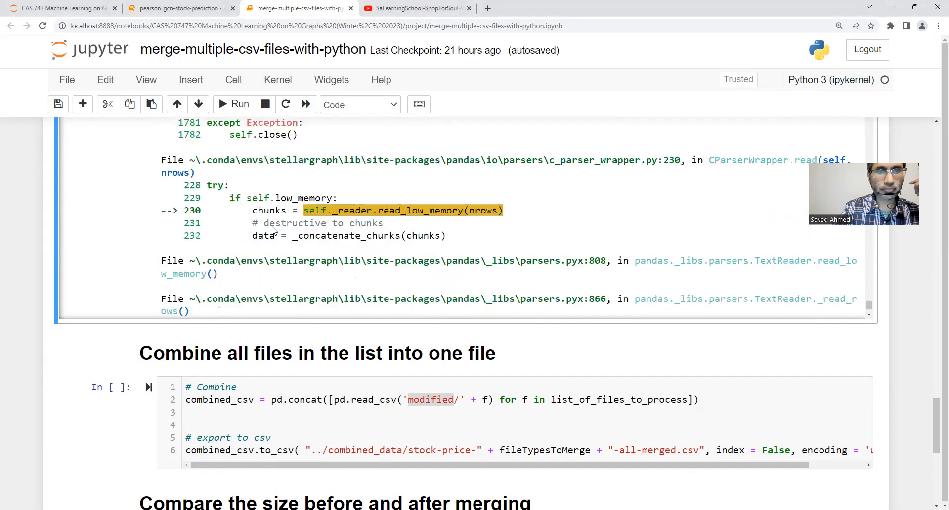
scroll("down", 3)
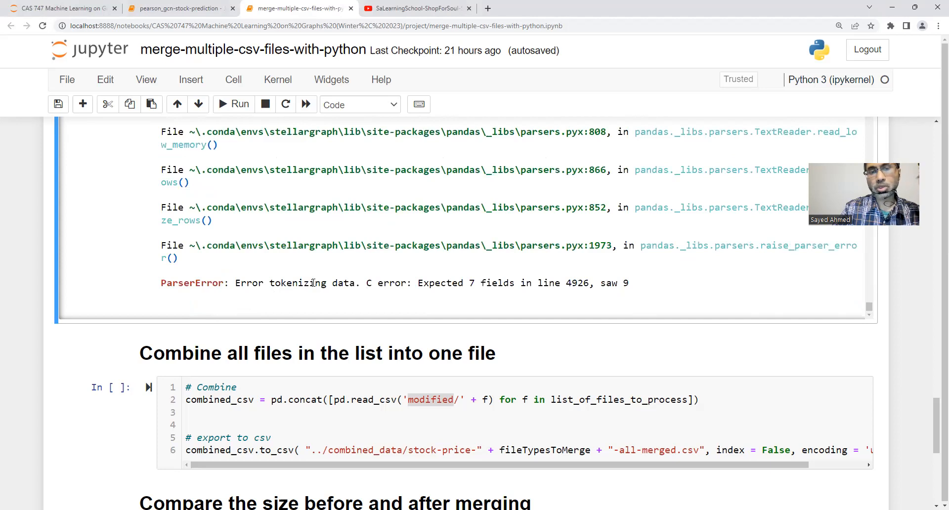
left_click_drag(332, 282, 375, 283)
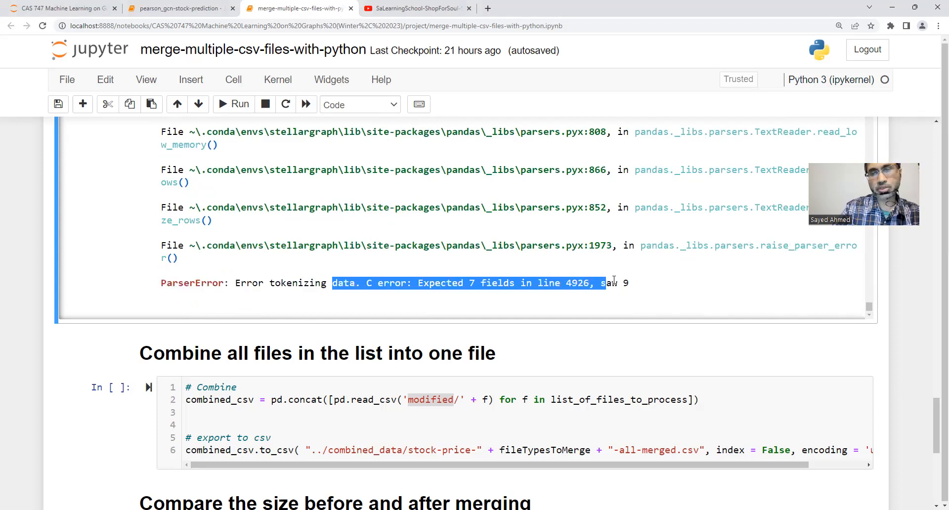
left_click(634, 283)
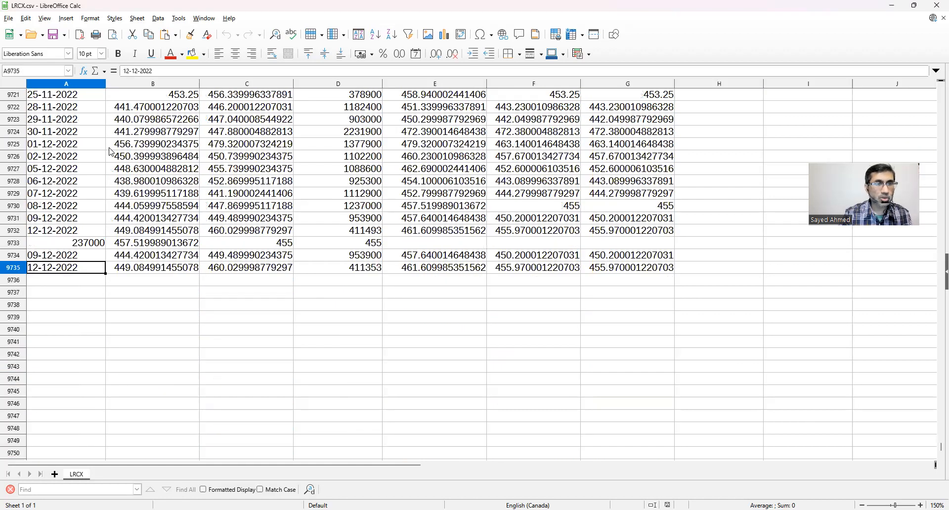
Inspect LRCX.csv's last rows in Calc, checking the repeated dates in A9734 and A9735
key("ctrl+Home")
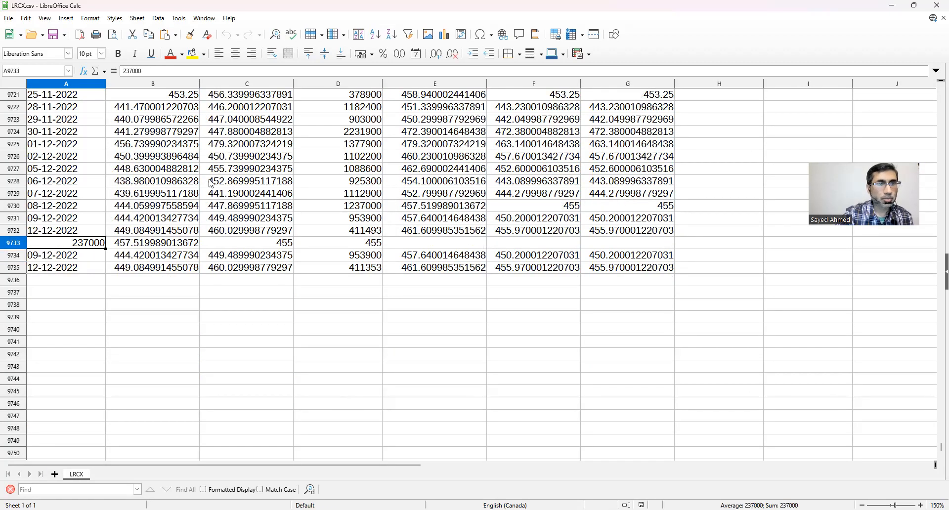
left_click(59, 255)
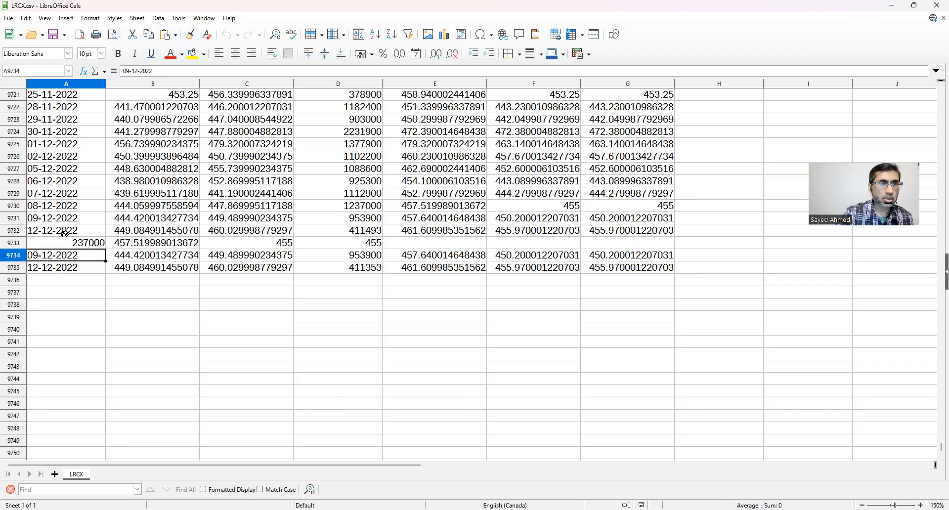
left_click(55, 268)
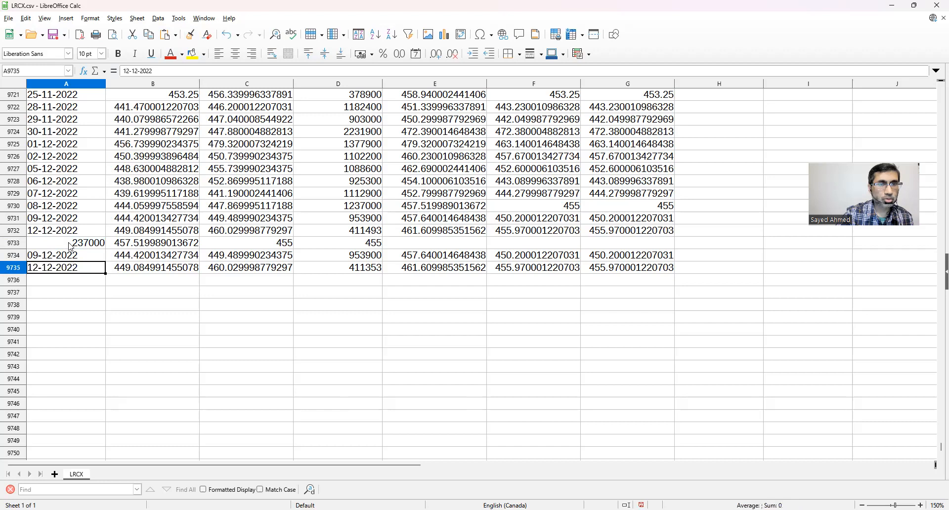
right_click(66, 243)
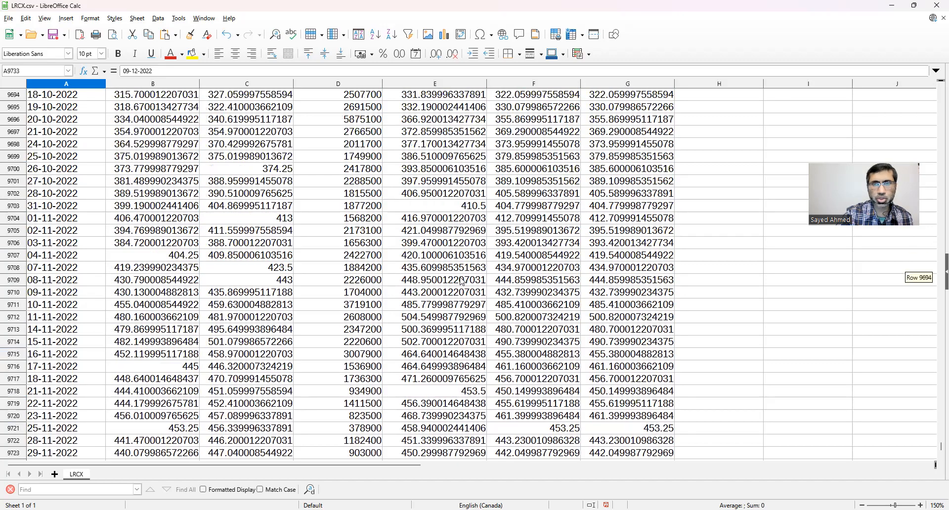
scroll("up", 3)
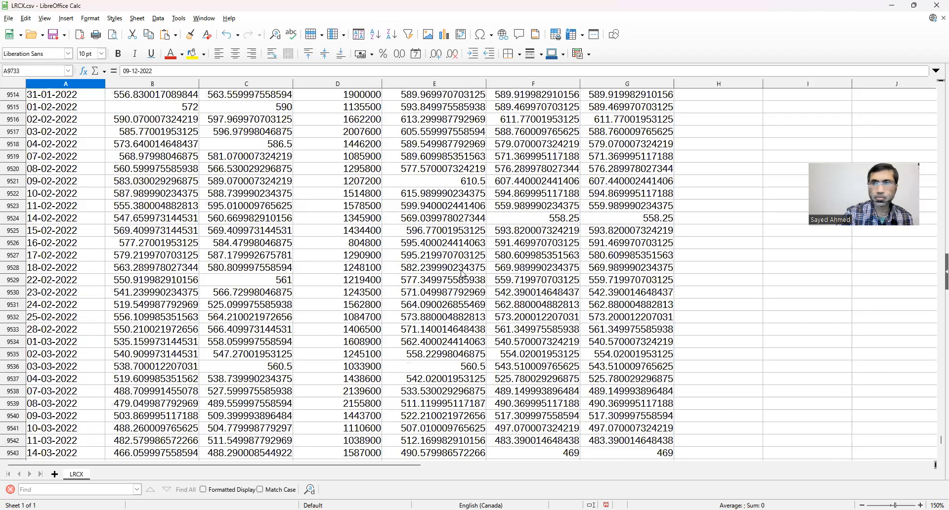
scroll("up", 3)
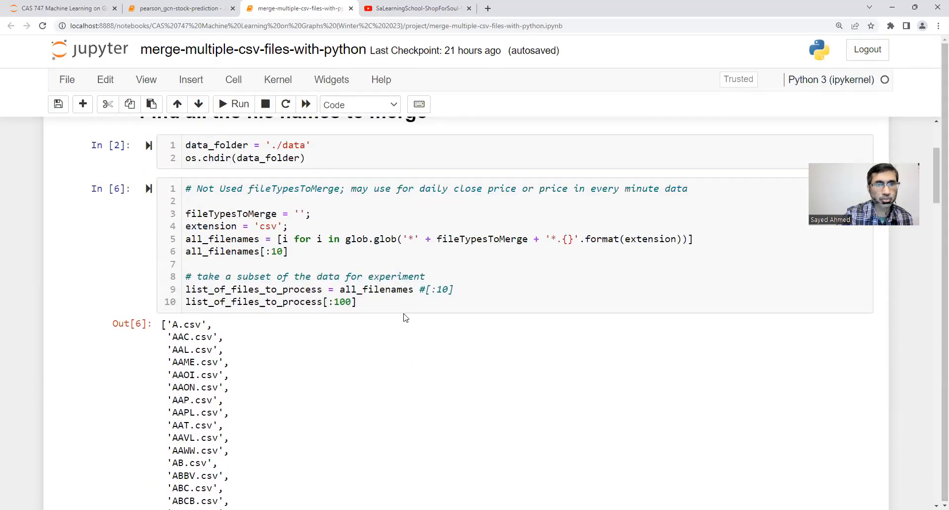
Add an os.path exists check with print and break to skip files already in modified/
left_click(289, 226)
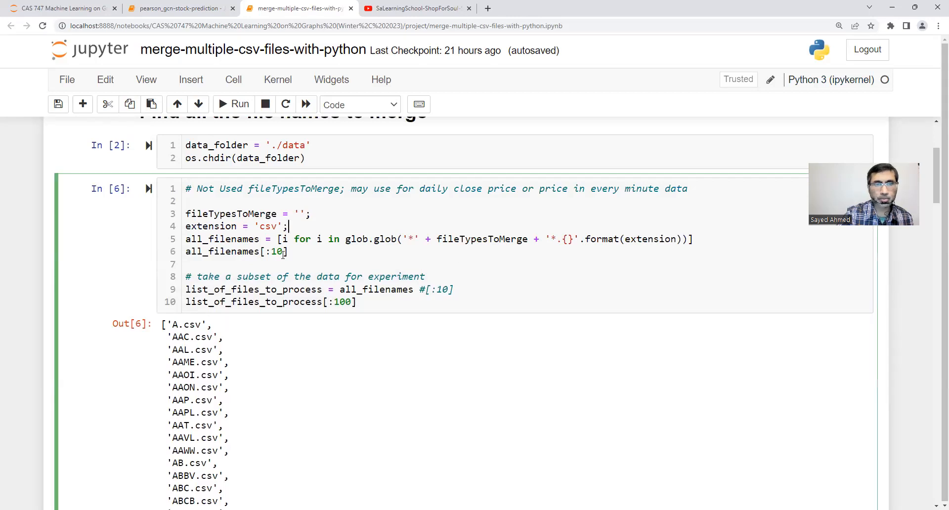
scroll("down", 3)
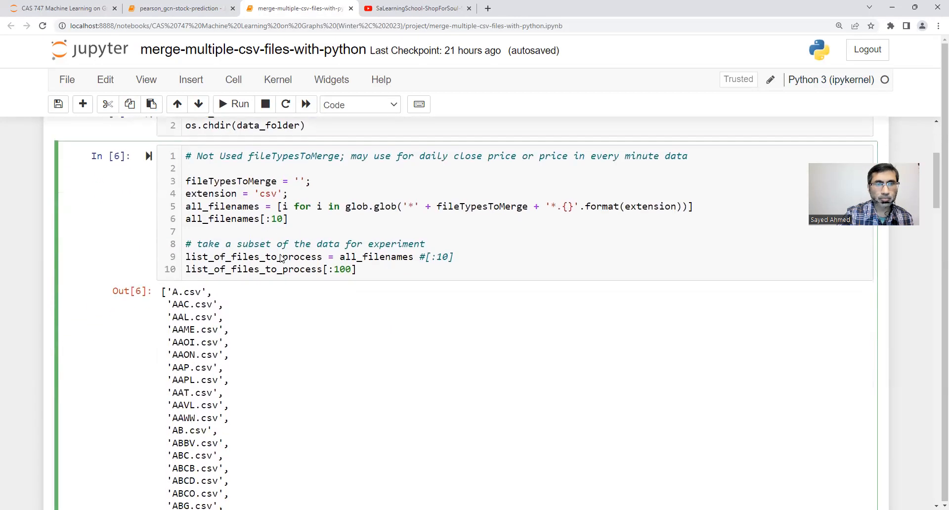
scroll("down", 3)
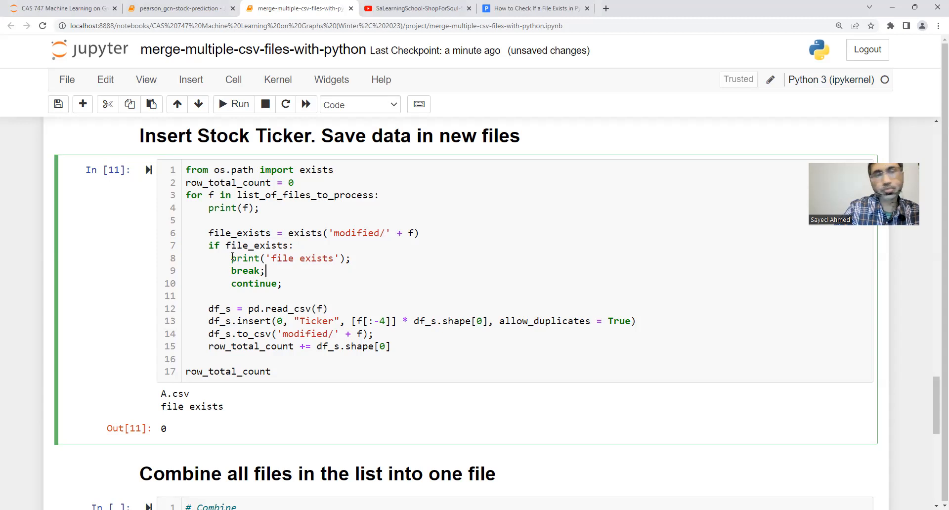
Comment out the 'file exists' print and break lines, rerun the cell and save the notebook
type("#")
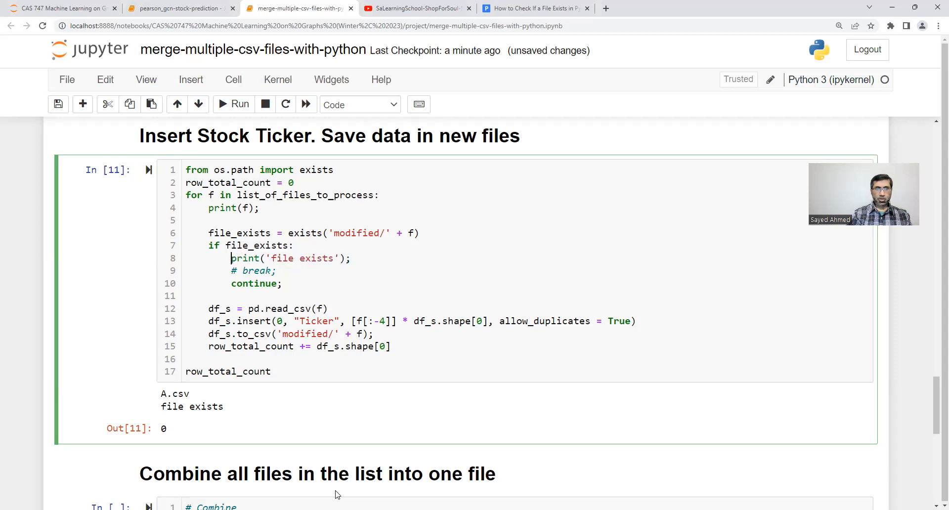
left_click(245, 270)
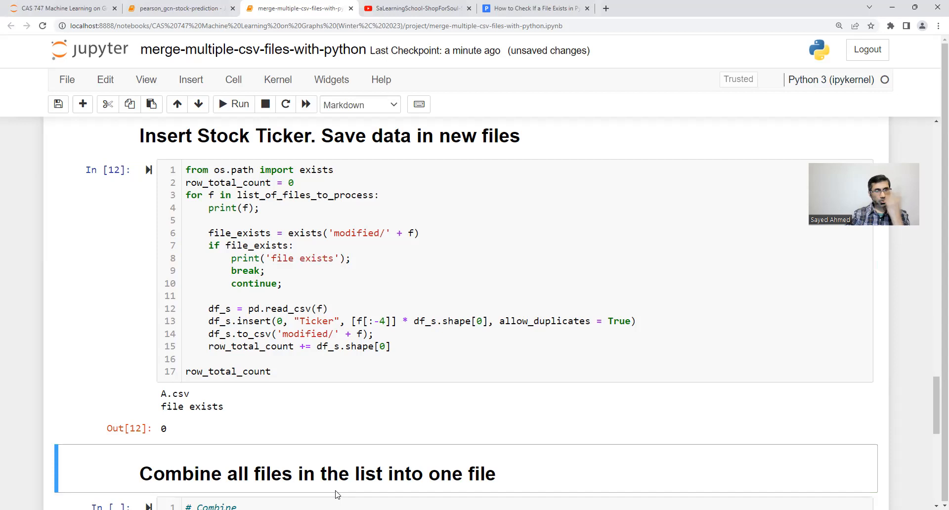
mouse_move(4, 393)
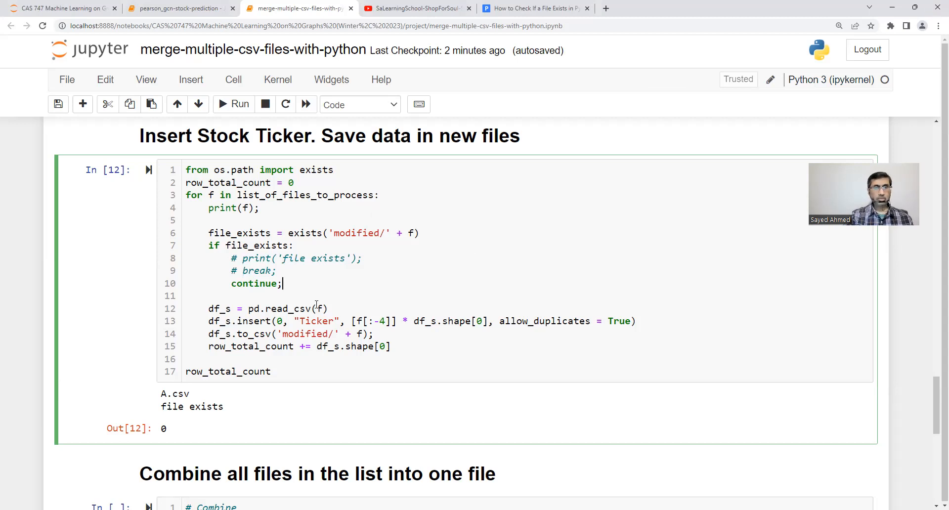
left_click(58, 104)
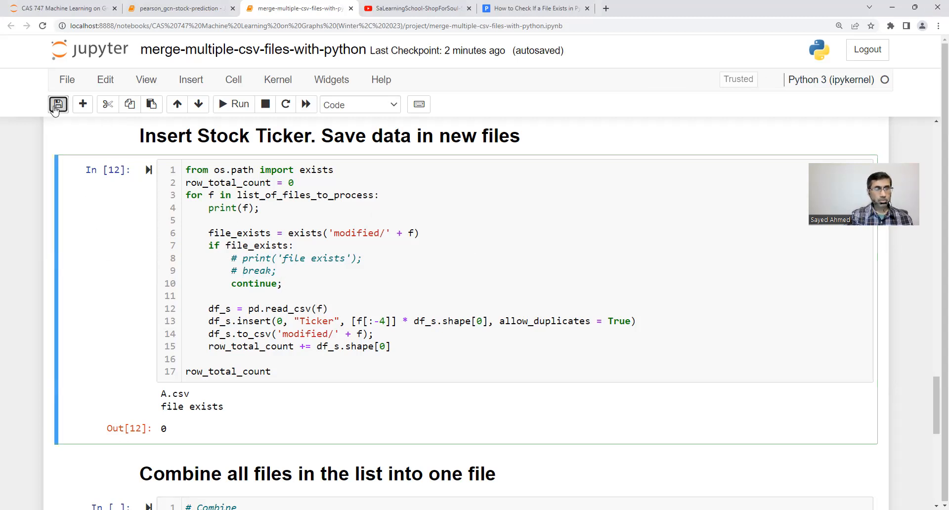
left_click(58, 104)
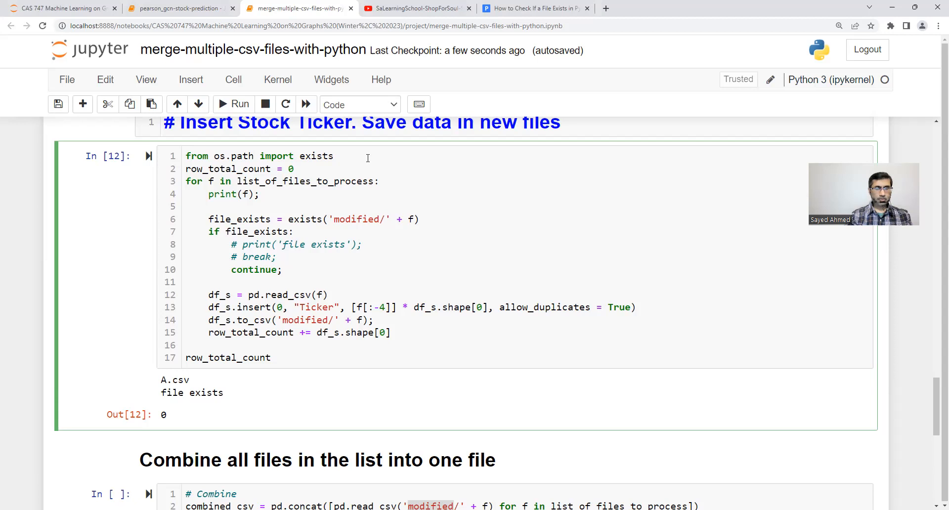
Add try: before read_csv and an except branch with continue; after the loop body
key("Enter")
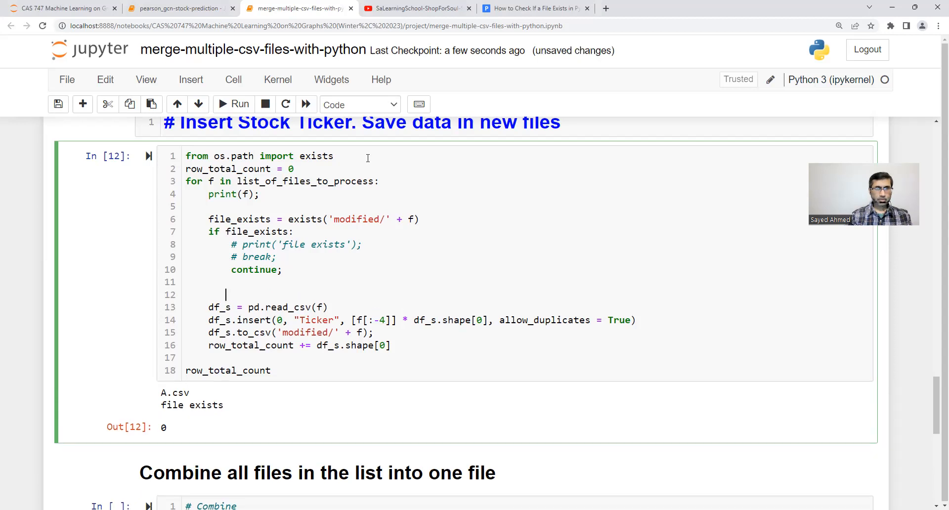
type("try:")
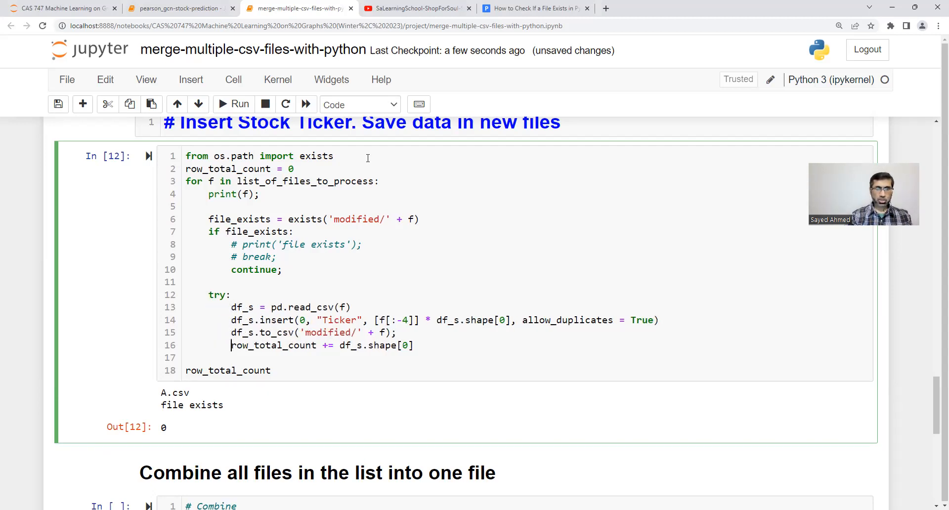
key("Enter")
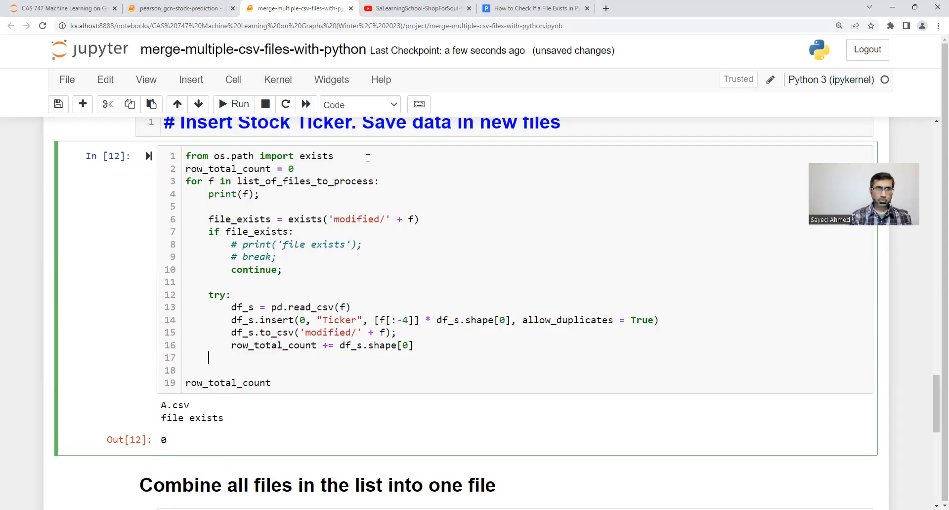
type("catch:")
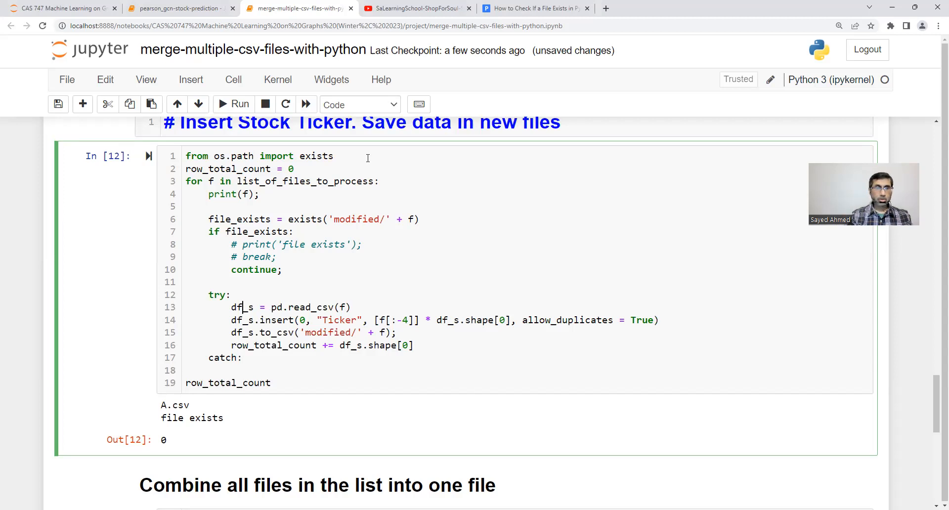
double_click(253, 269)
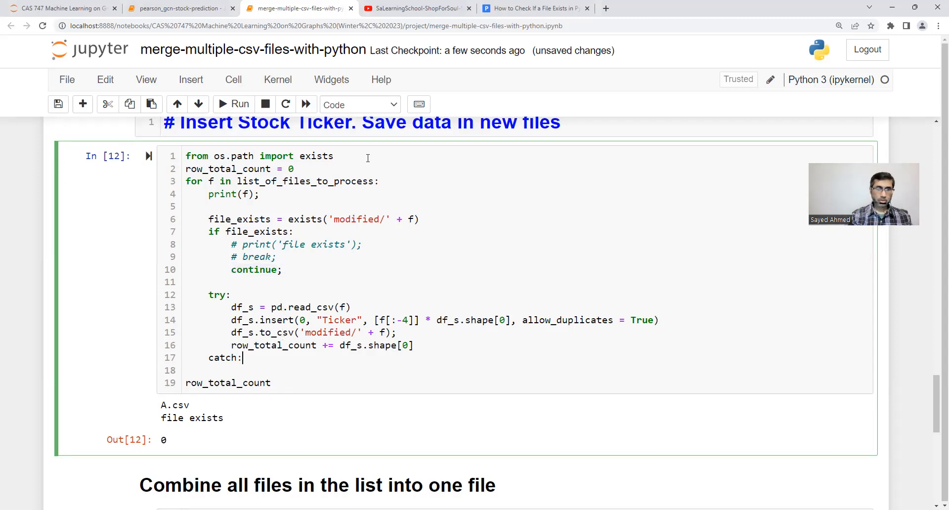
type("continue;")
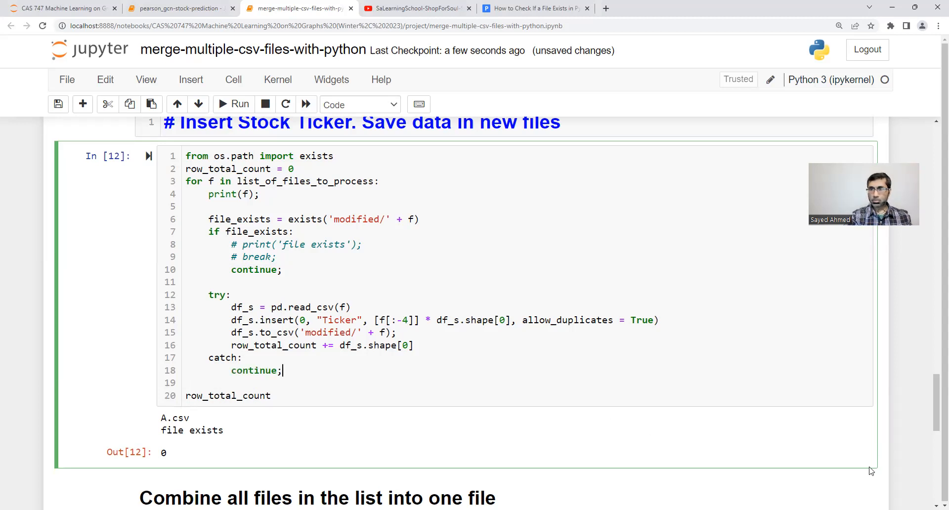
Correct the handler to except: continue; and add finally: continue; to the loop
left_click(416, 9)
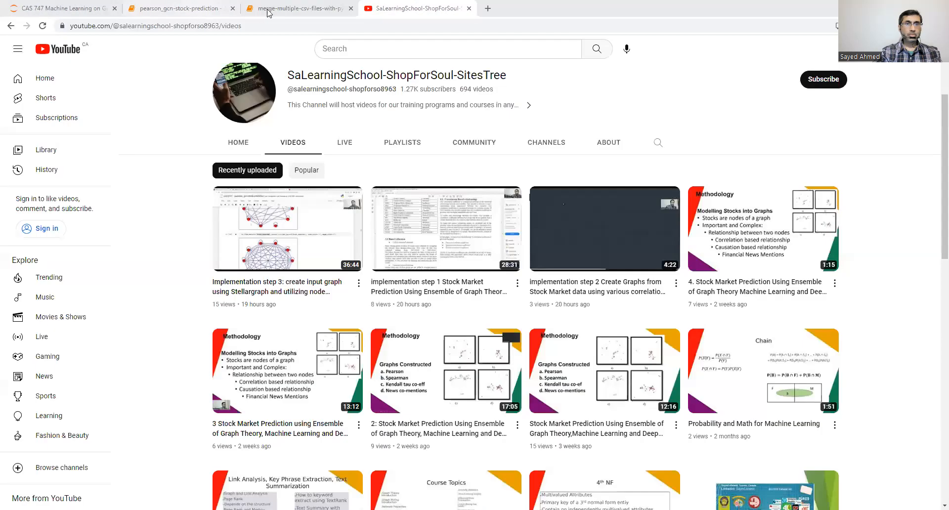
left_click(300, 9)
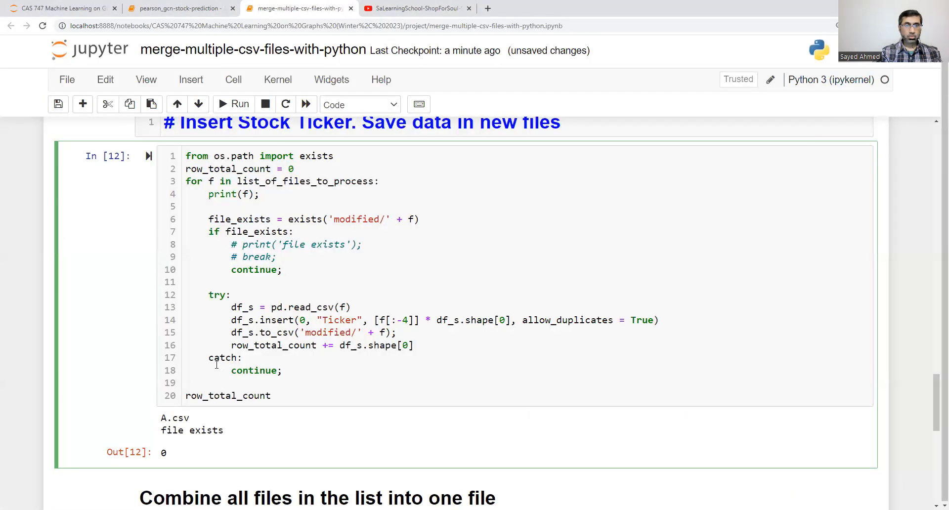
type("exce:")
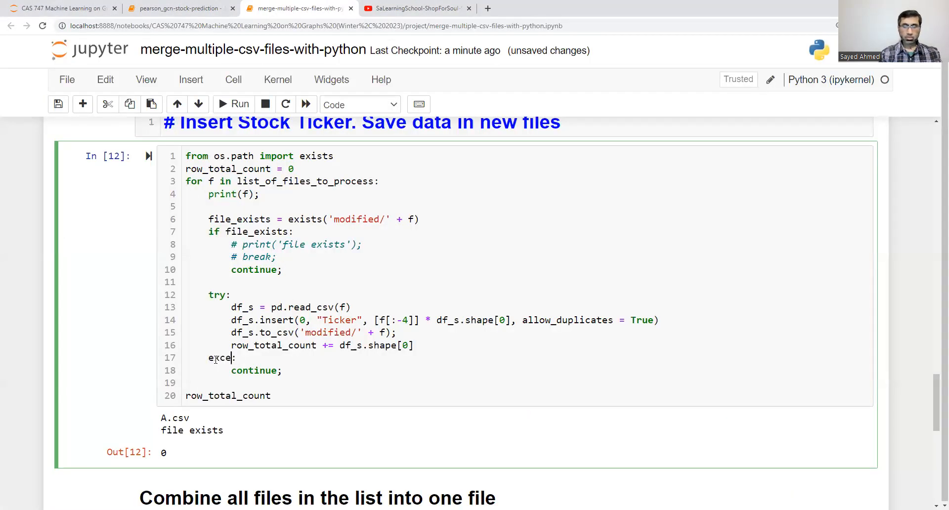
type("ot")
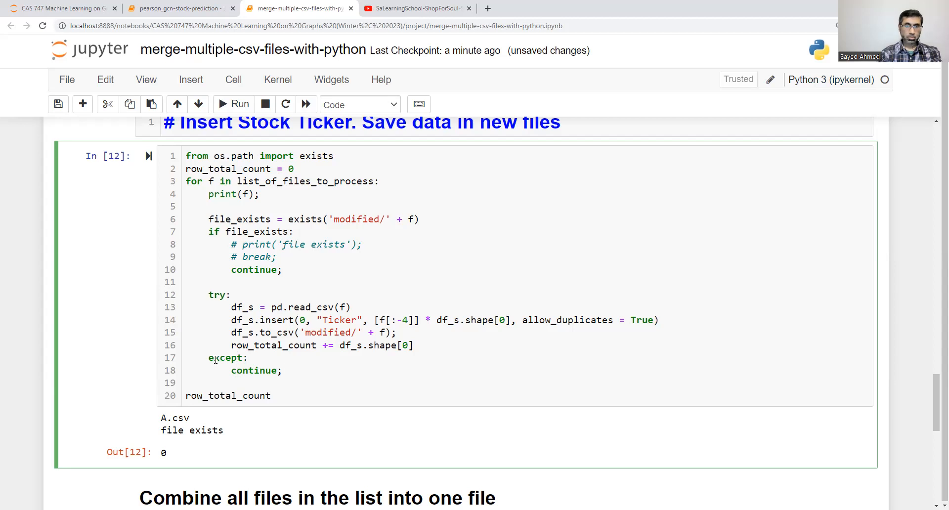
type("fi")
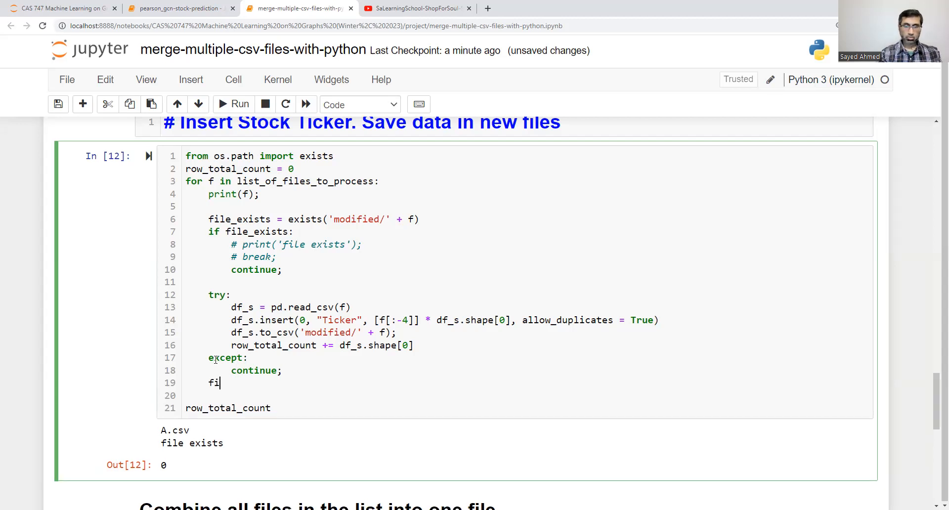
type("nally:")
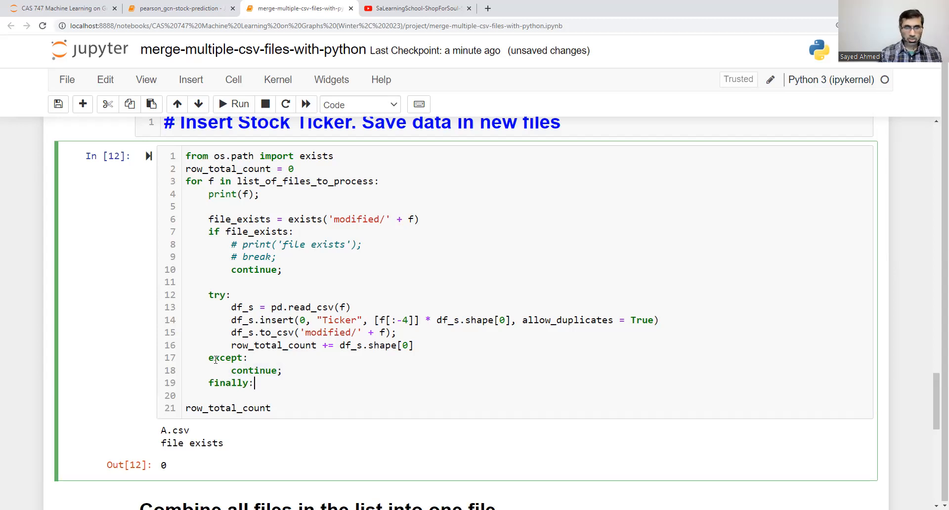
type("continue;")
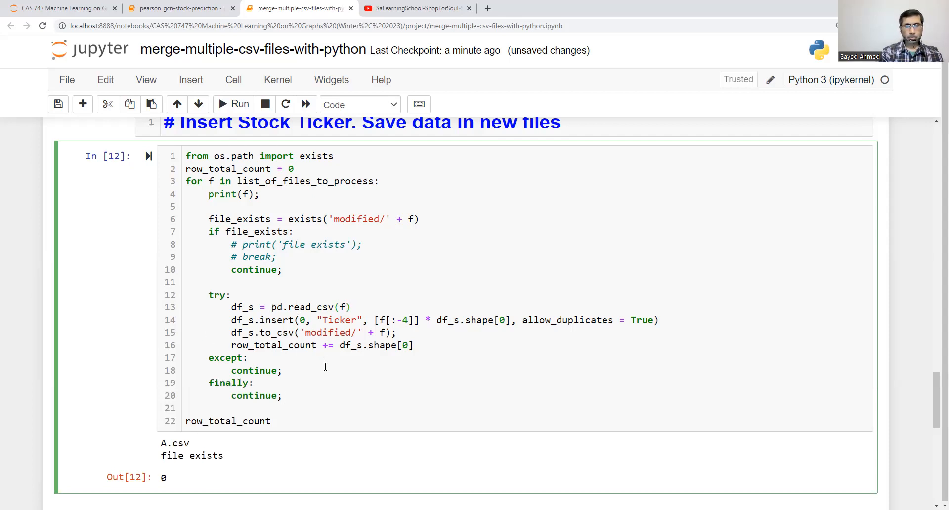
left_click(351, 307)
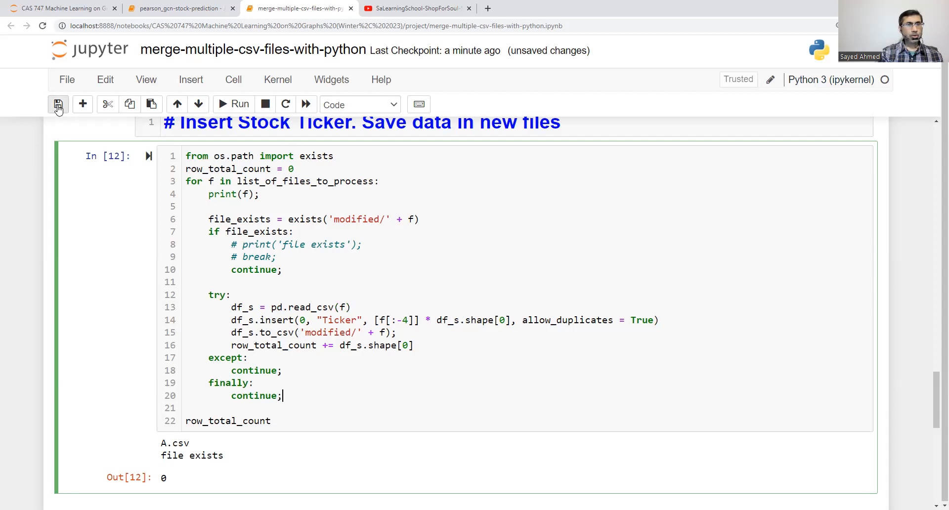
Save the notebook and rerun the ticker-insertion loop over the file list
left_click(56, 104)
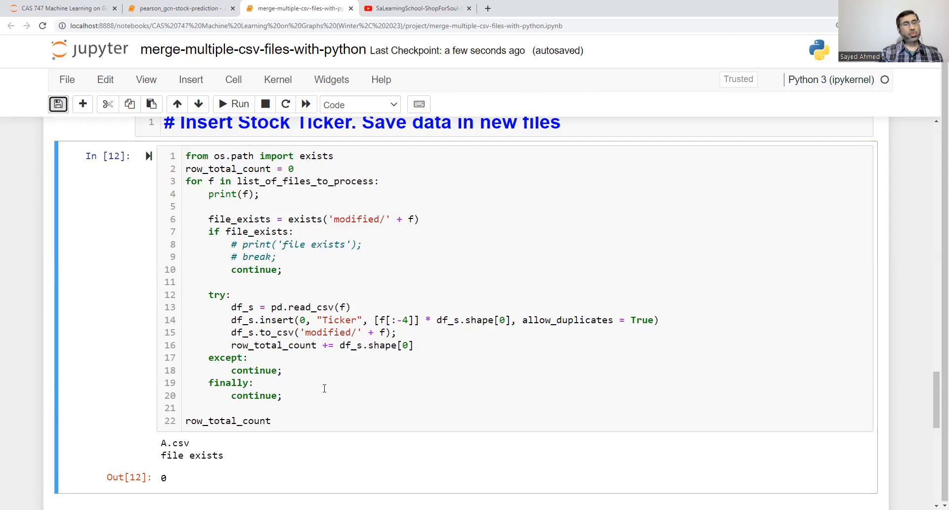
left_click(270, 420)
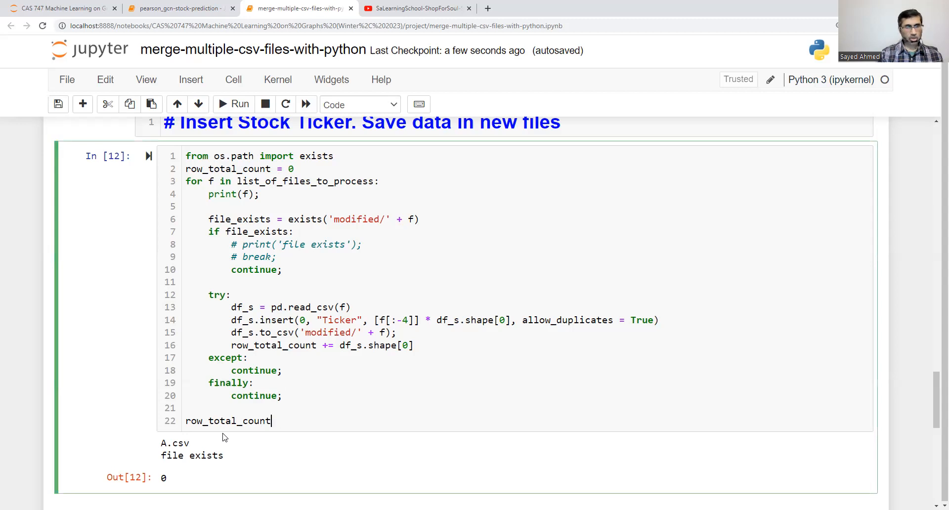
left_click(233, 104)
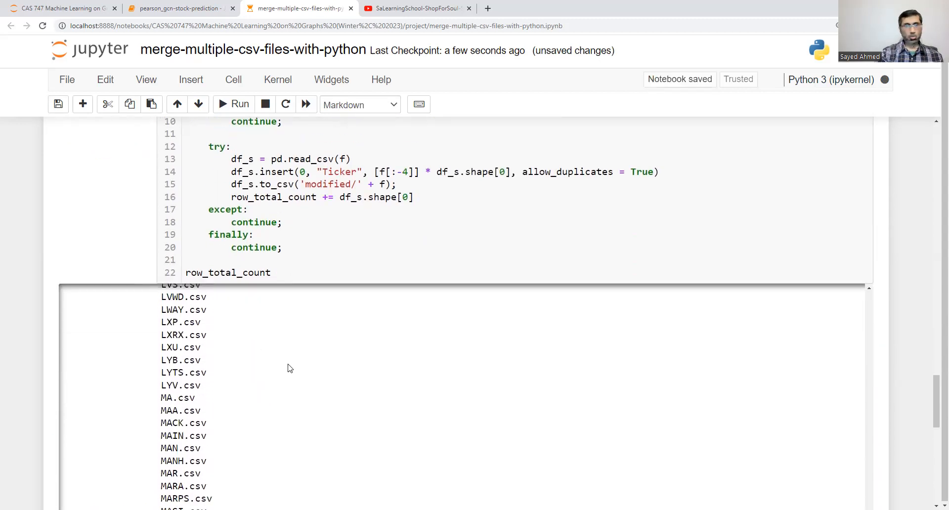
Maximize the browser window and scroll the loop output as CSV names print through ZUMZ.csv
scroll("down", 3)
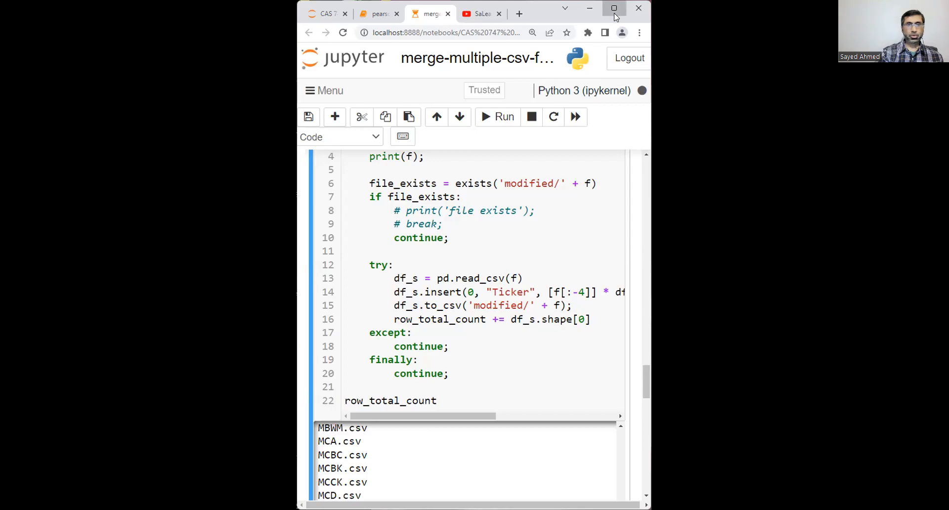
left_click(614, 7)
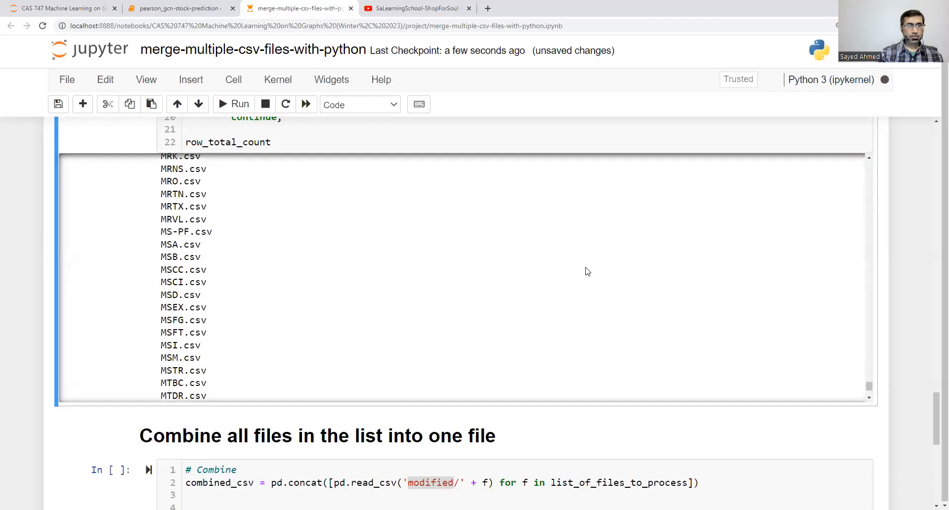
scroll("down", 3)
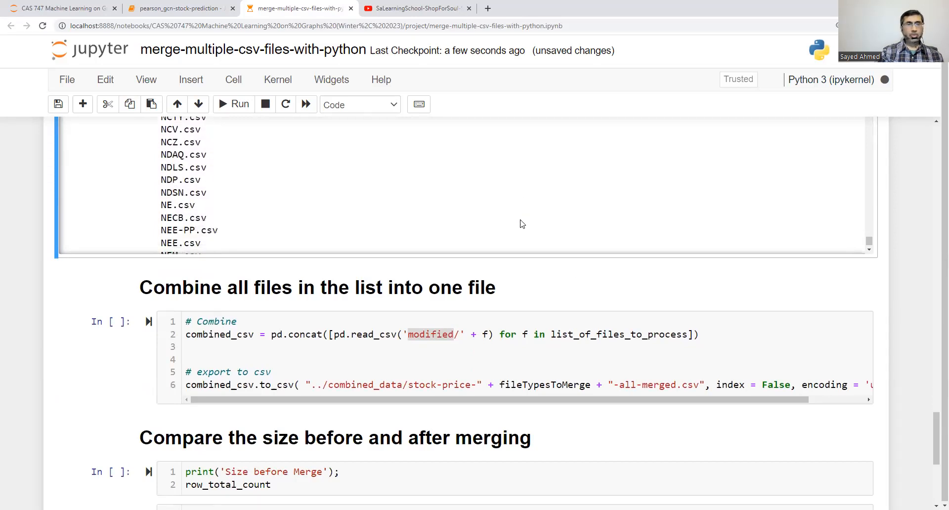
scroll("down", 3)
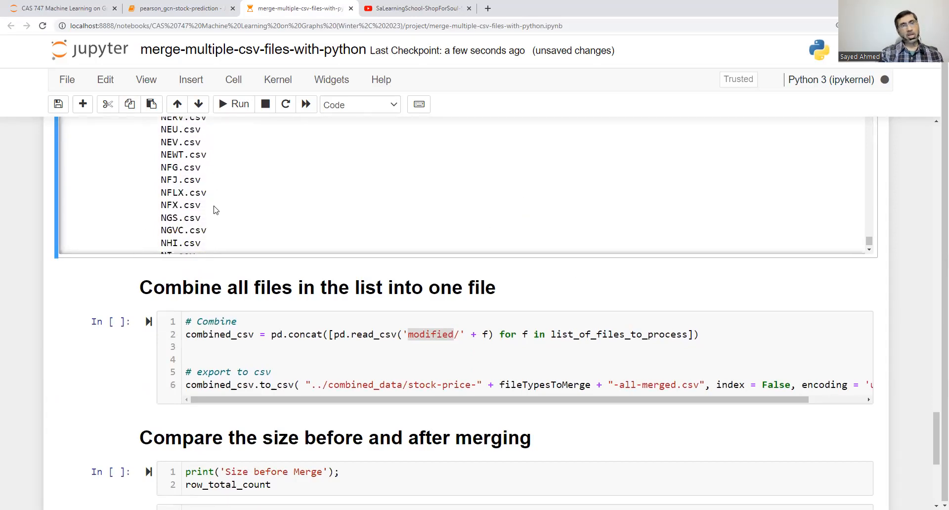
scroll("down", 3)
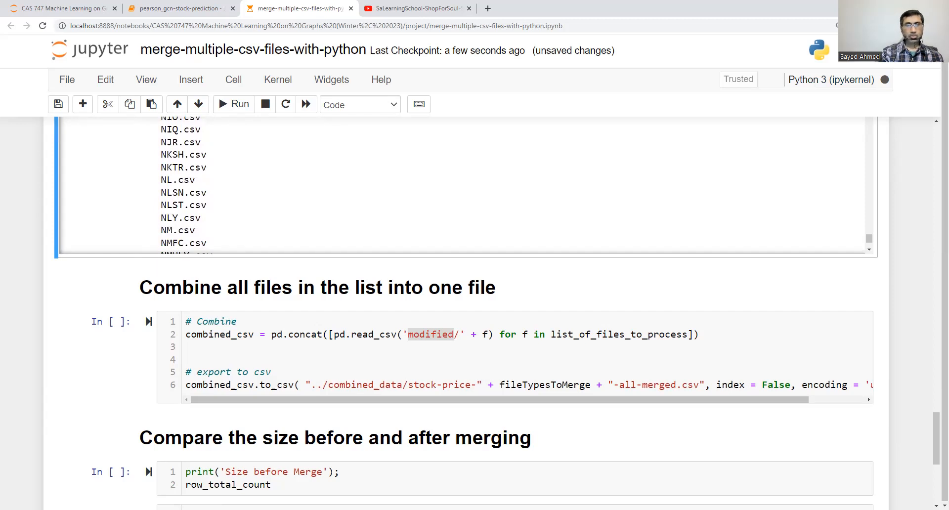
mouse_move(307, 226)
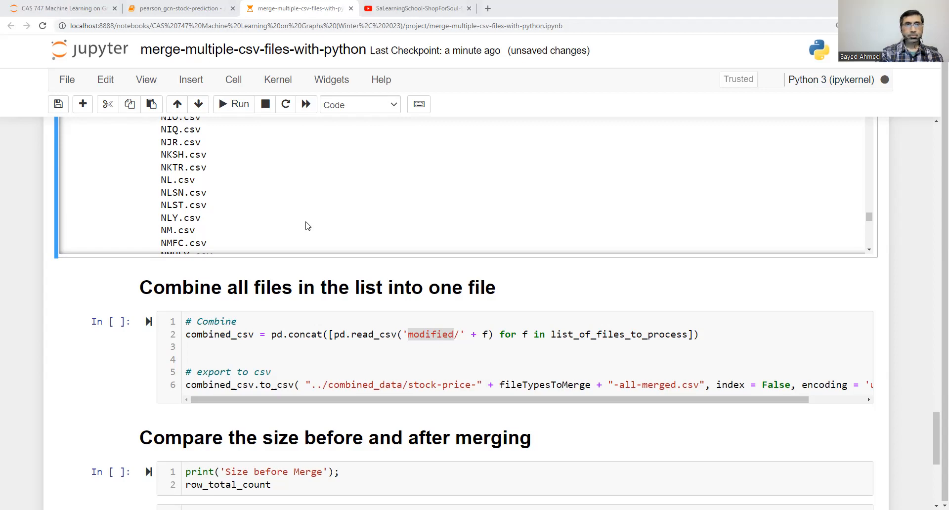
scroll("down", 3)
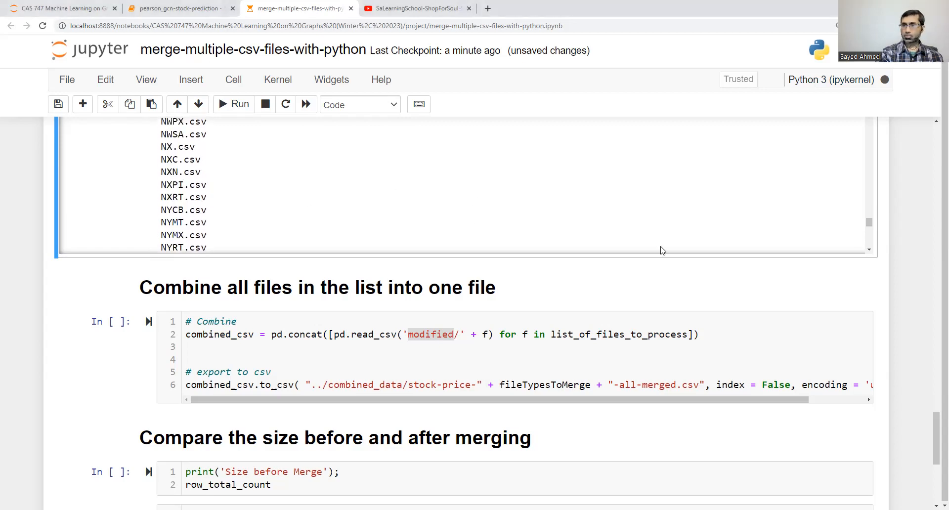
scroll("down", 3)
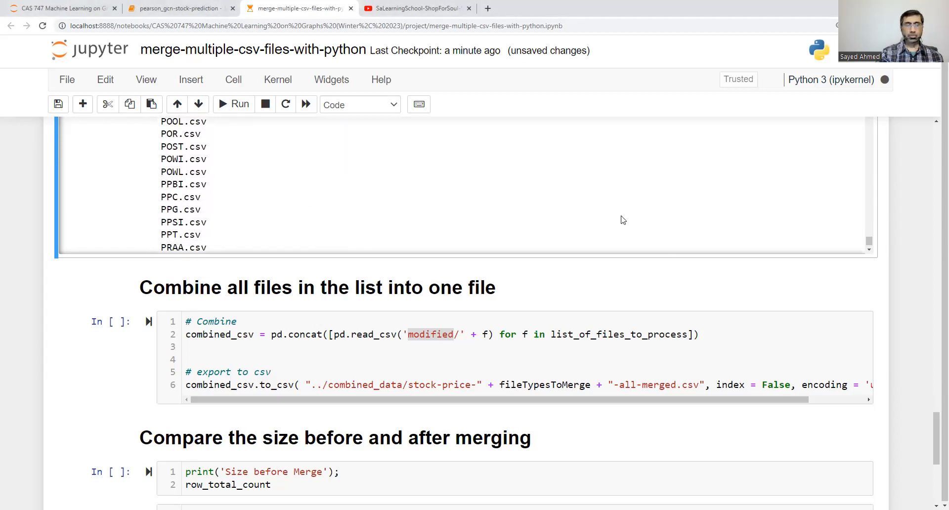
scroll("down", 3)
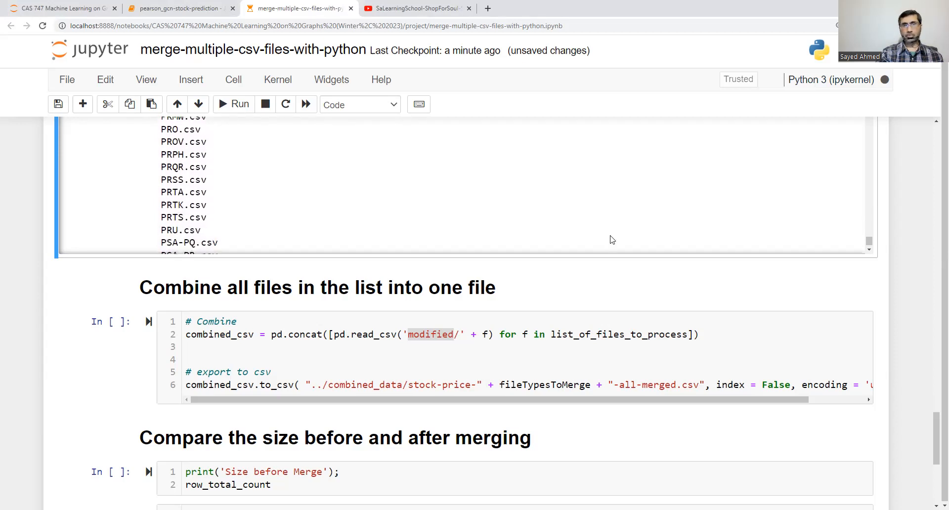
scroll("down", 3)
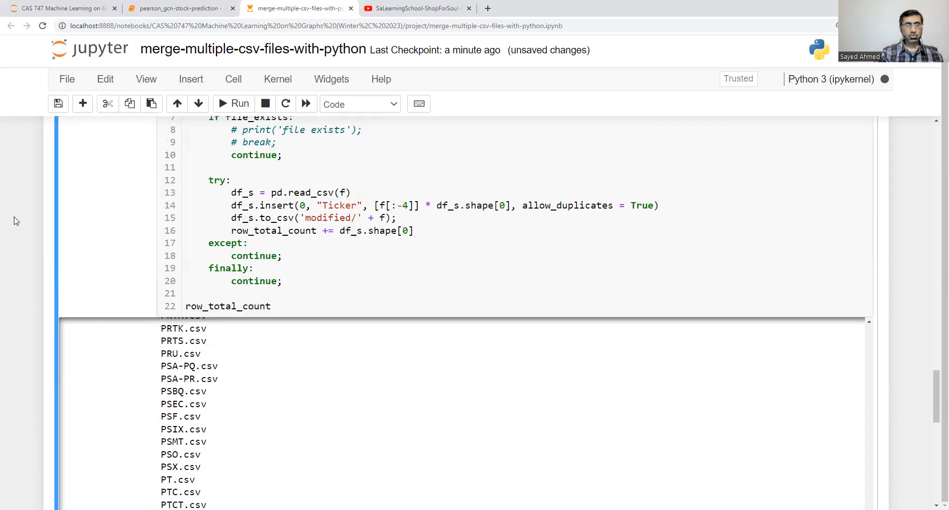
scroll("down", 3)
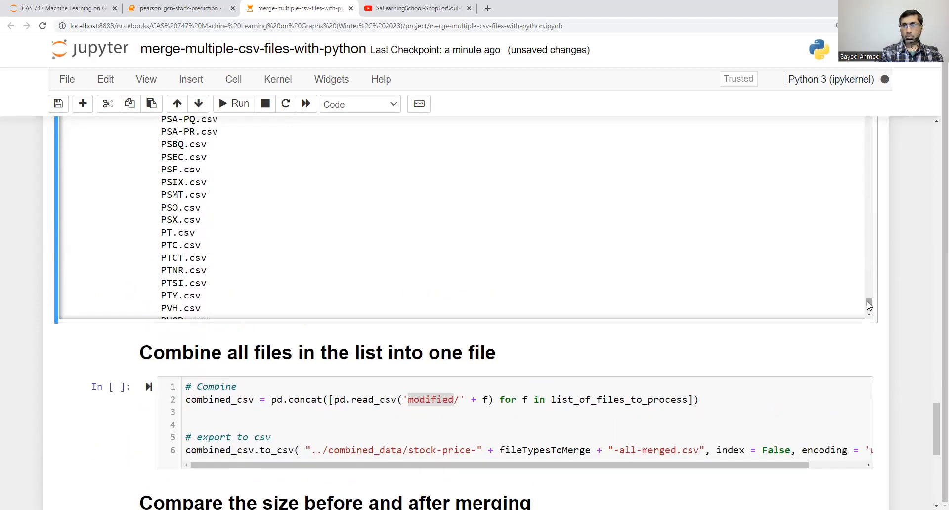
scroll("down", 3)
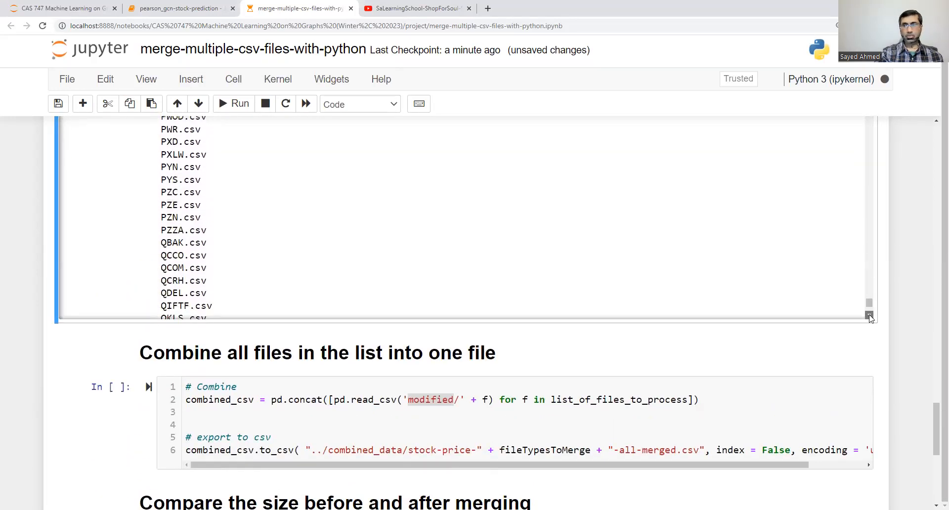
scroll("down", 3)
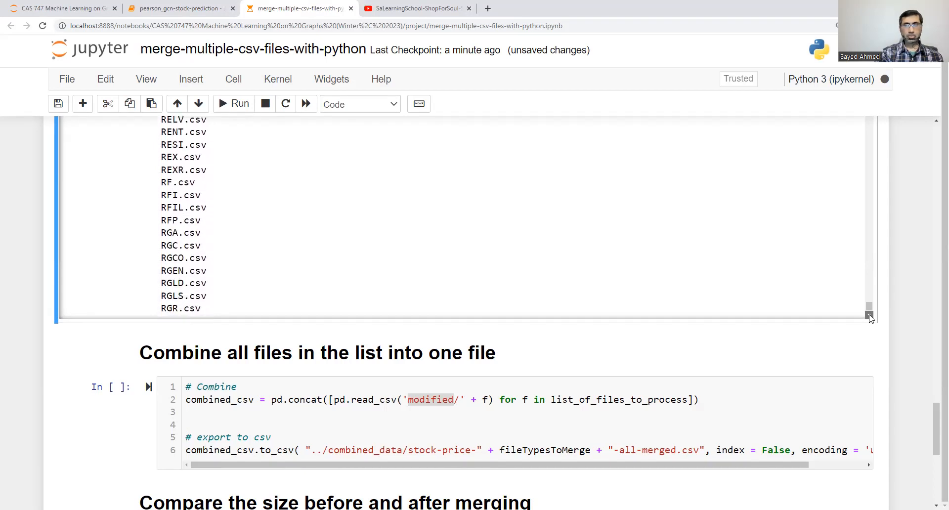
scroll("down", 3)
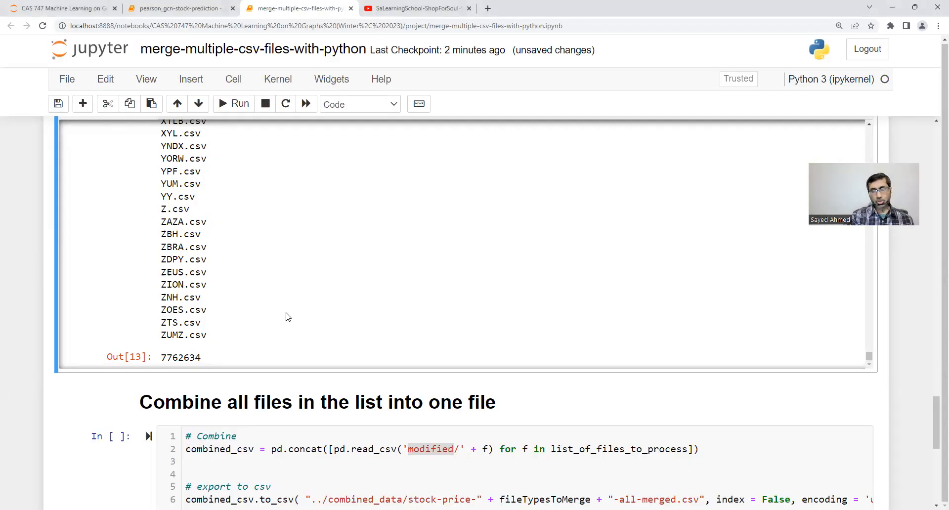
mouse_move(259, 314)
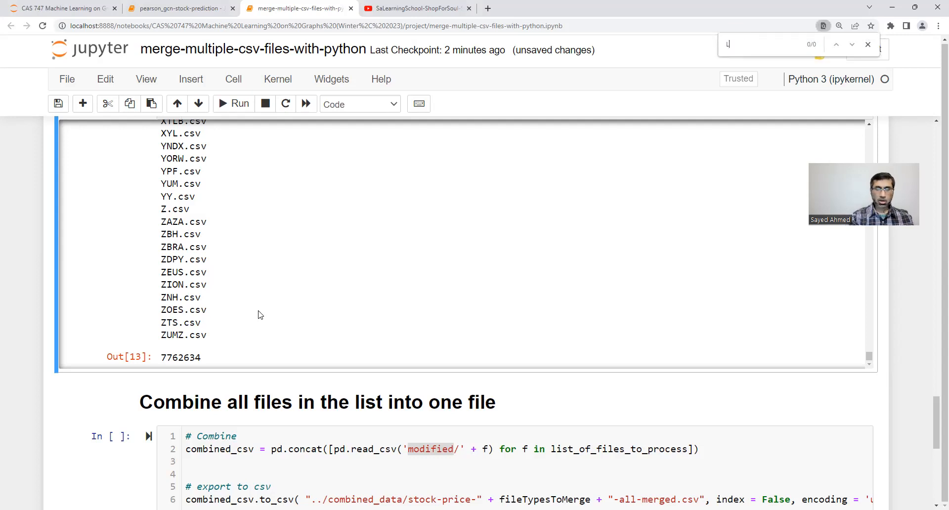
Find LRCX.csv in the printed output, then scroll down to the 'Combine all files' cell
type("LRCX")
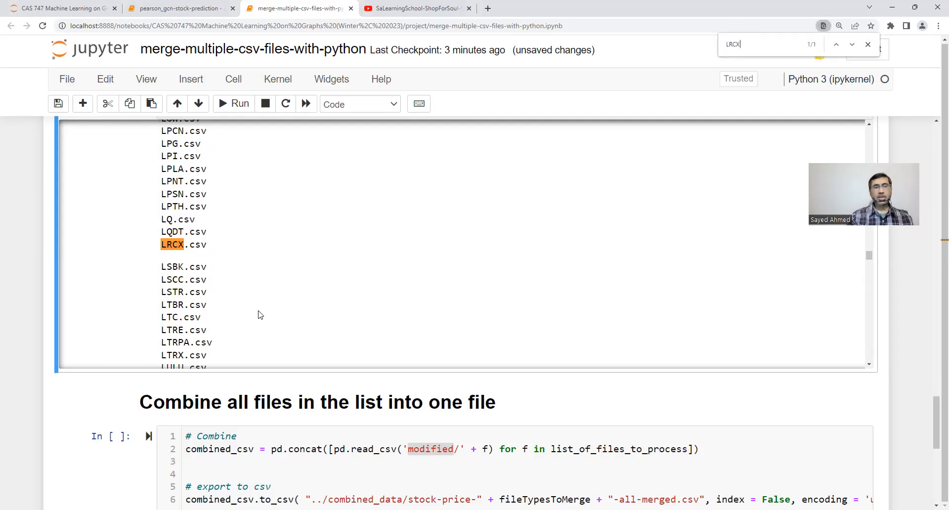
mouse_move(210, 250)
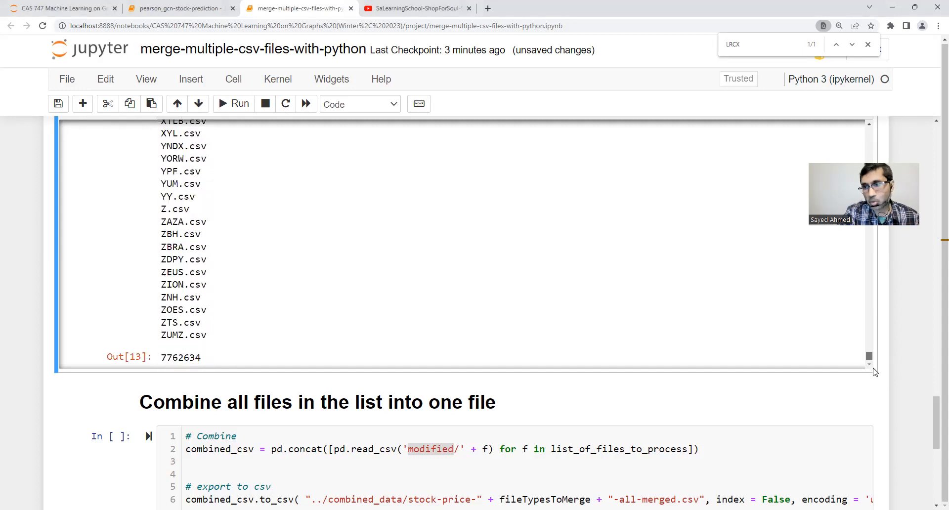
scroll("down", 3)
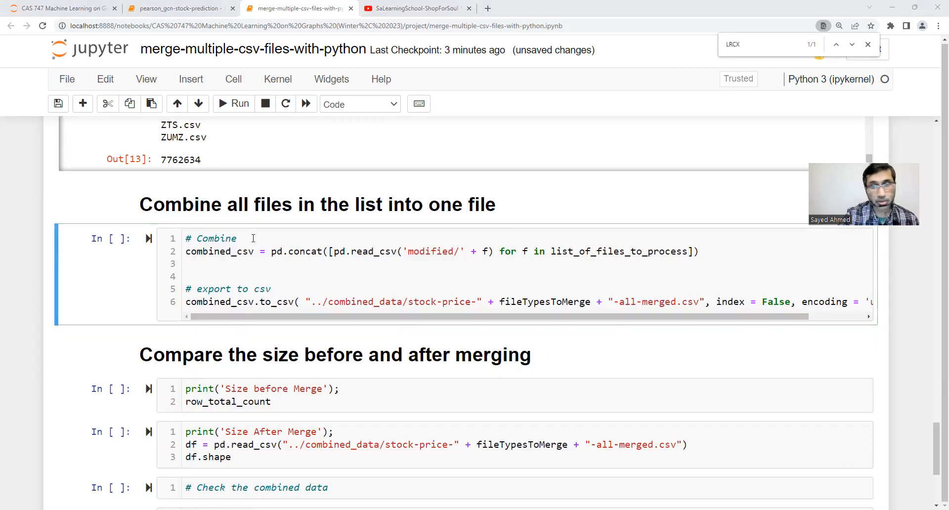
Search for list_of_files_to_process from the combine cell and step through its matches to its definition
left_click(252, 238)
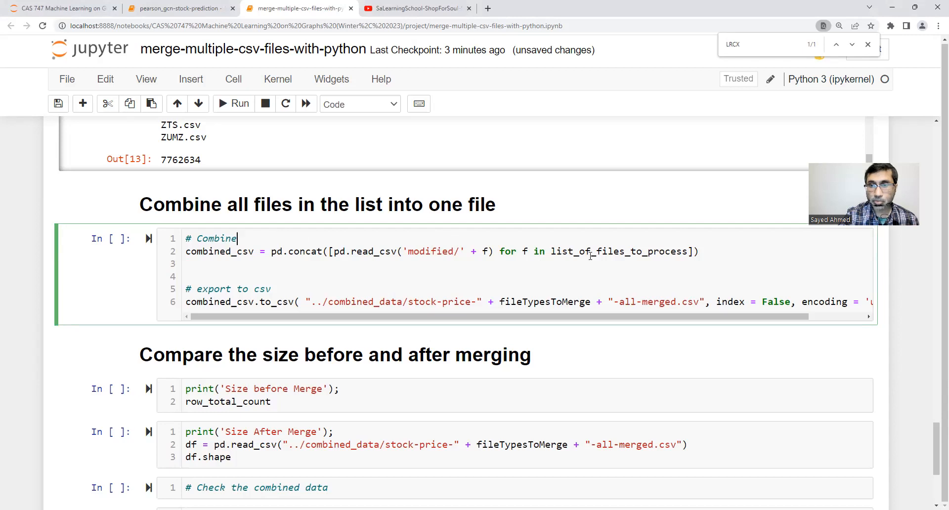
double_click(590, 251)
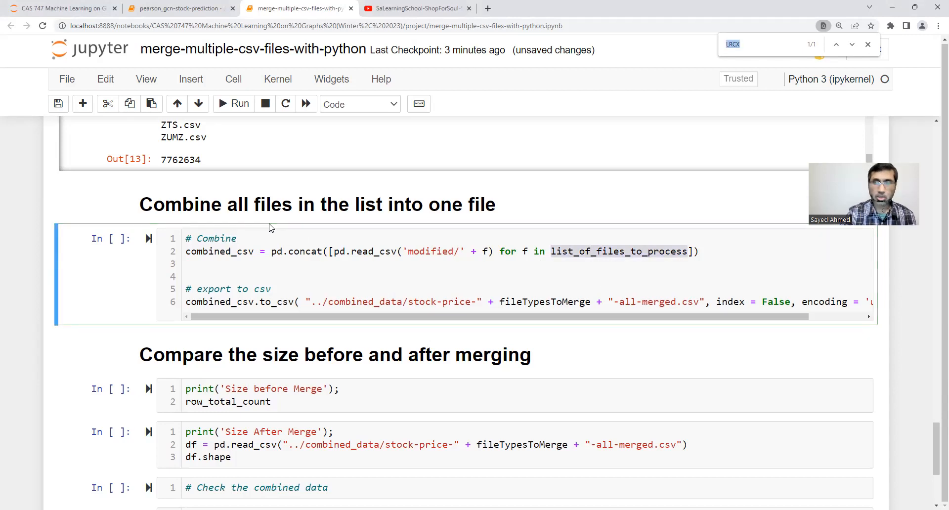
type("list_of_files_to_process")
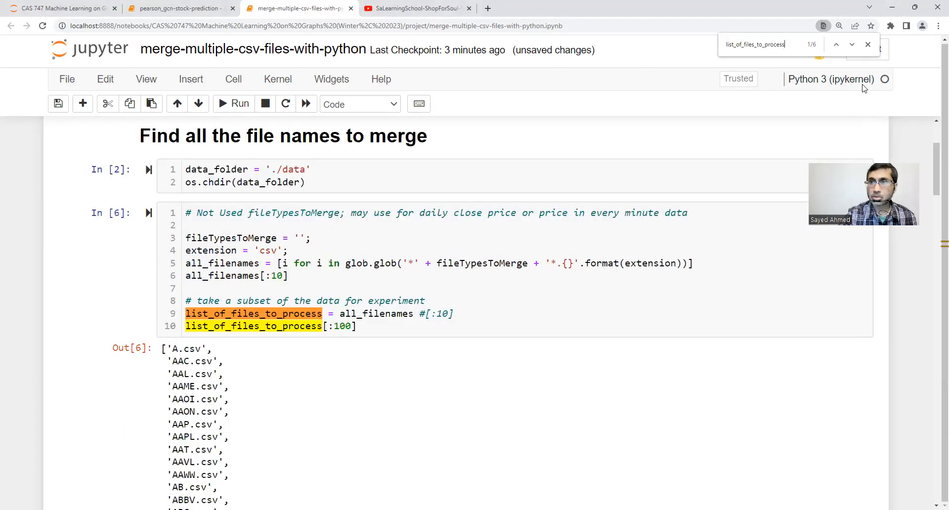
left_click(851, 45)
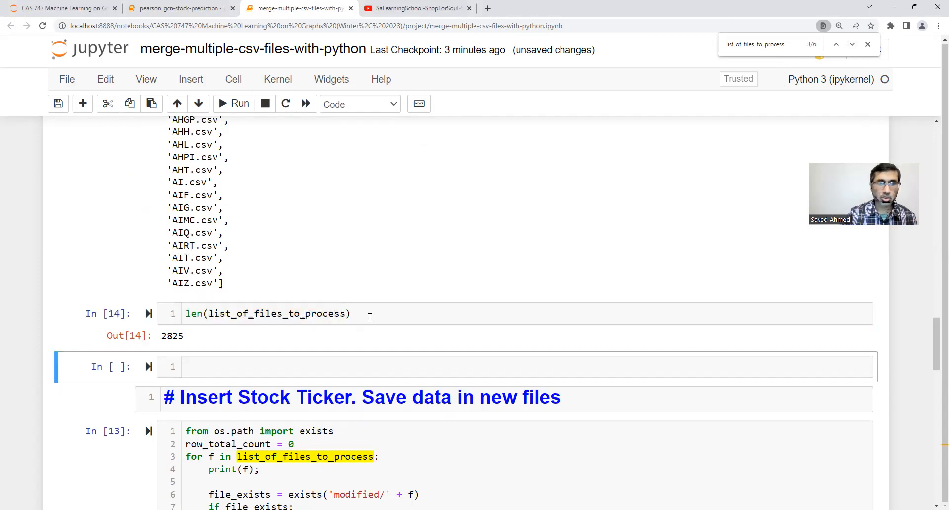
scroll("down", 3)
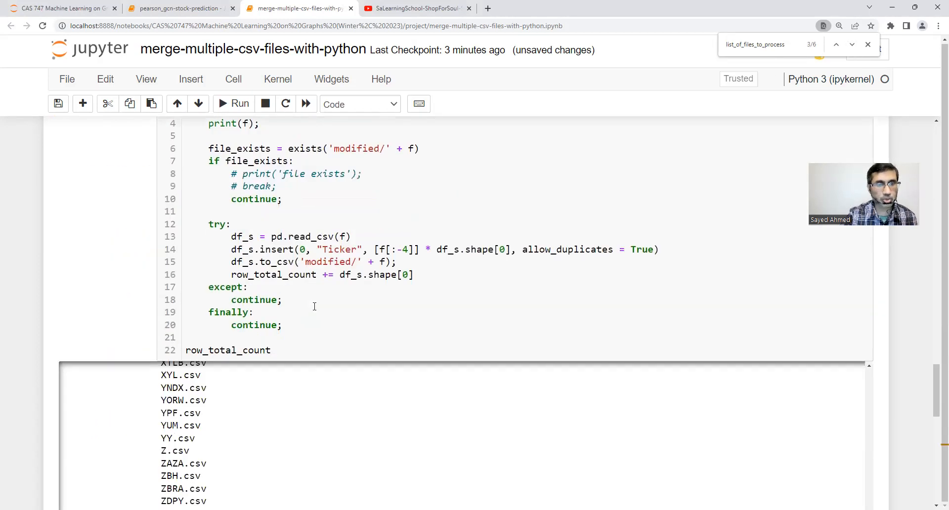
scroll("down", 3)
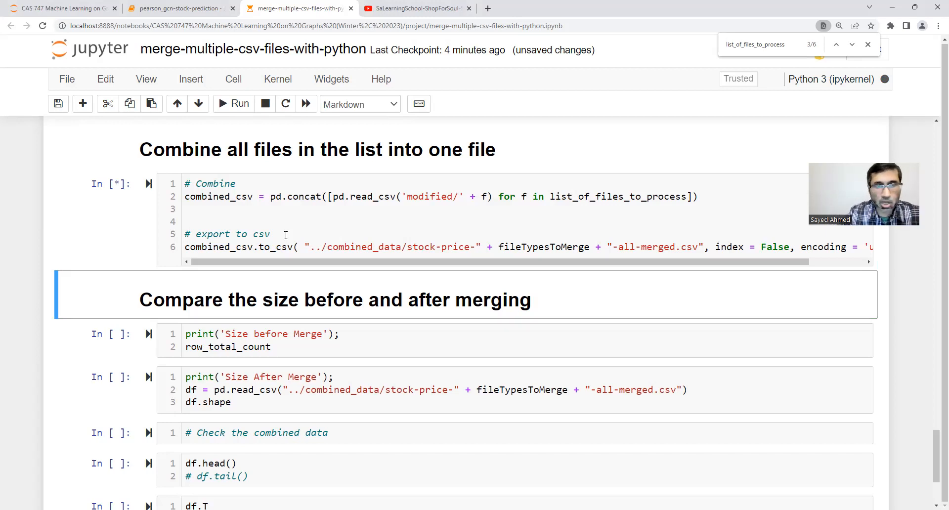
mouse_move(14, 374)
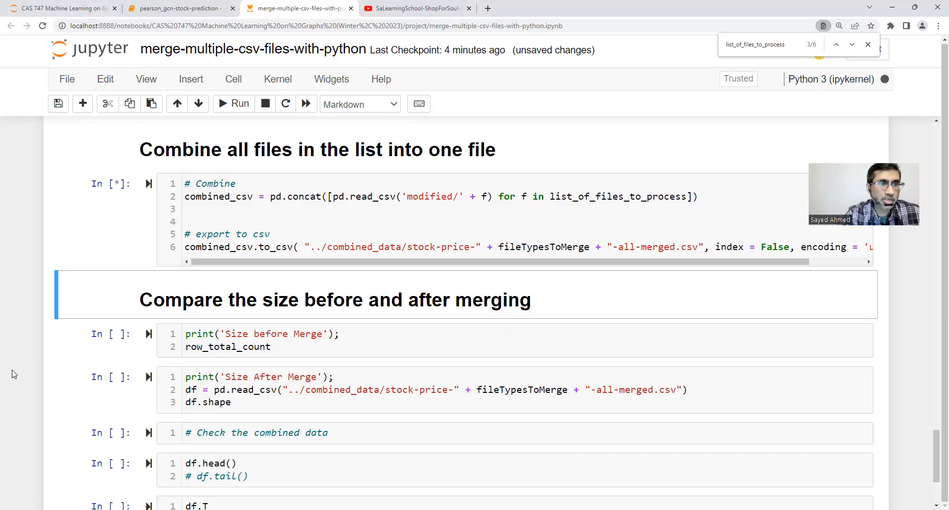